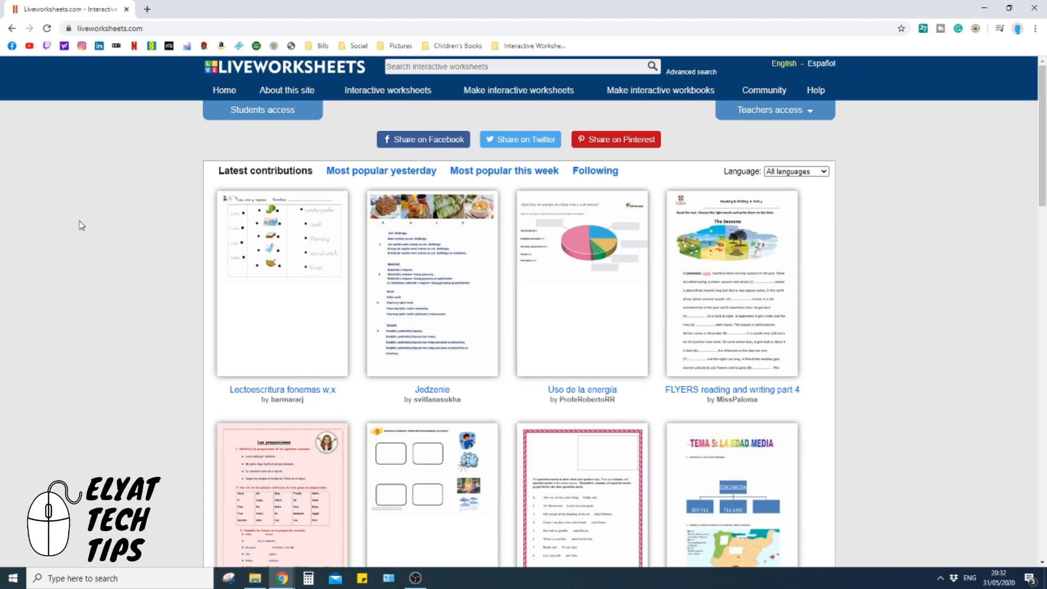
mouse_move(342, 156)
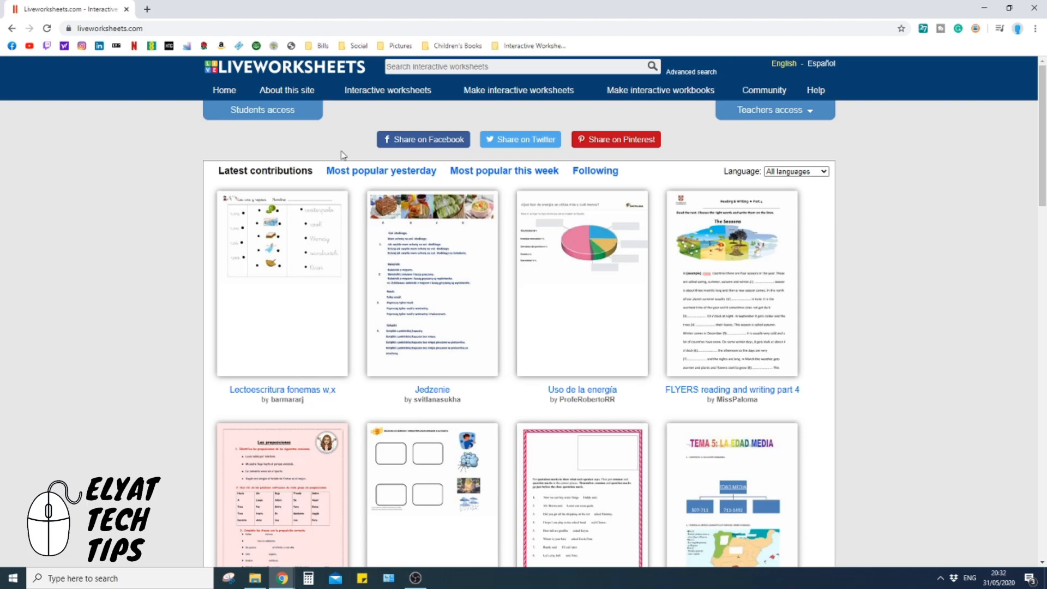
mouse_move(660, 90)
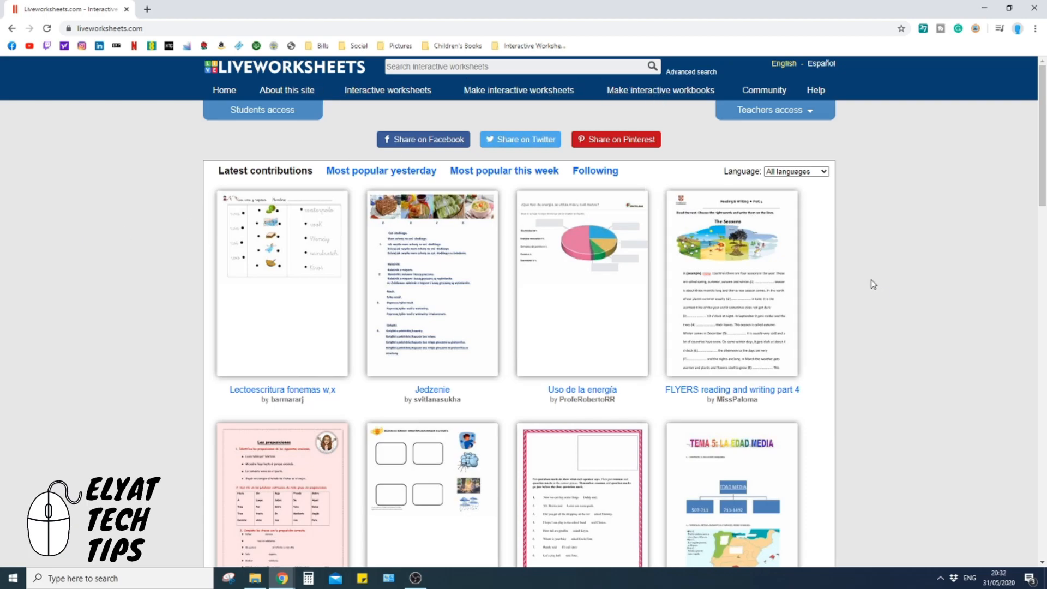
mouse_move(917, 280)
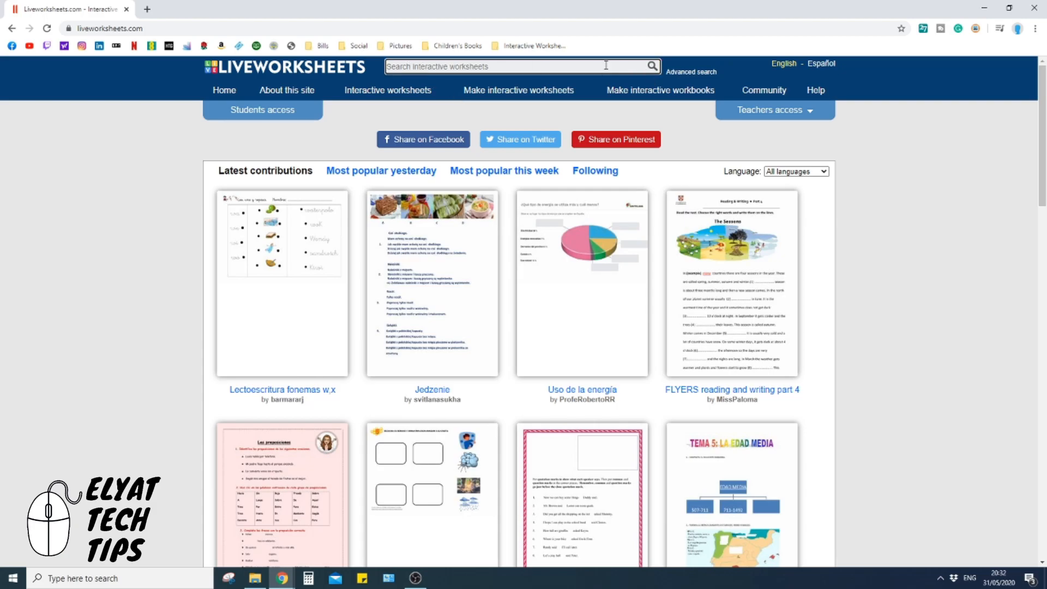
- Search Liveworksheets for 'cvc words' and browse the worksheet results
text(cvc words)
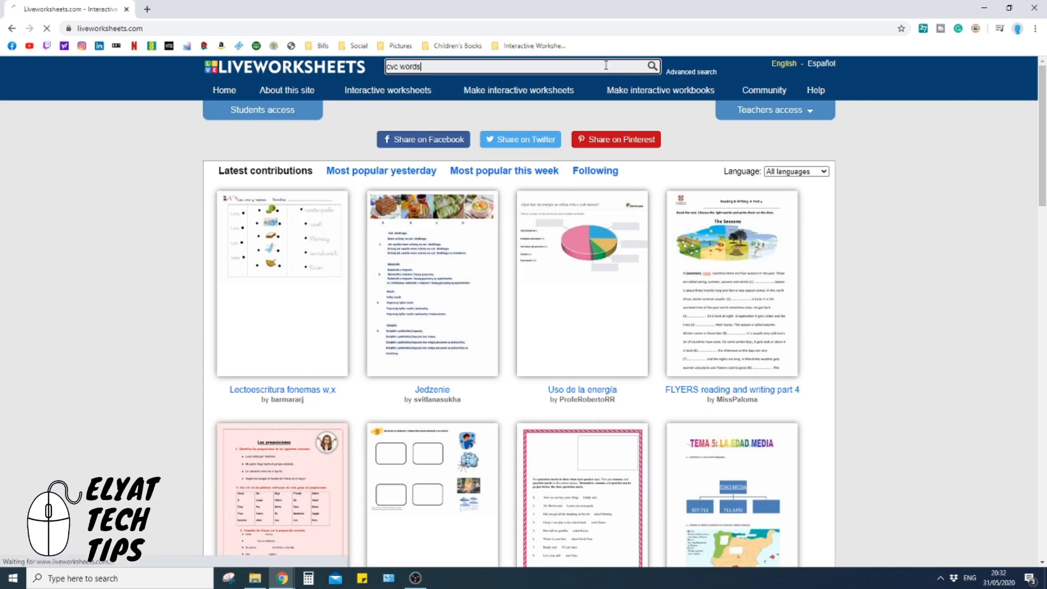
click(651, 66)
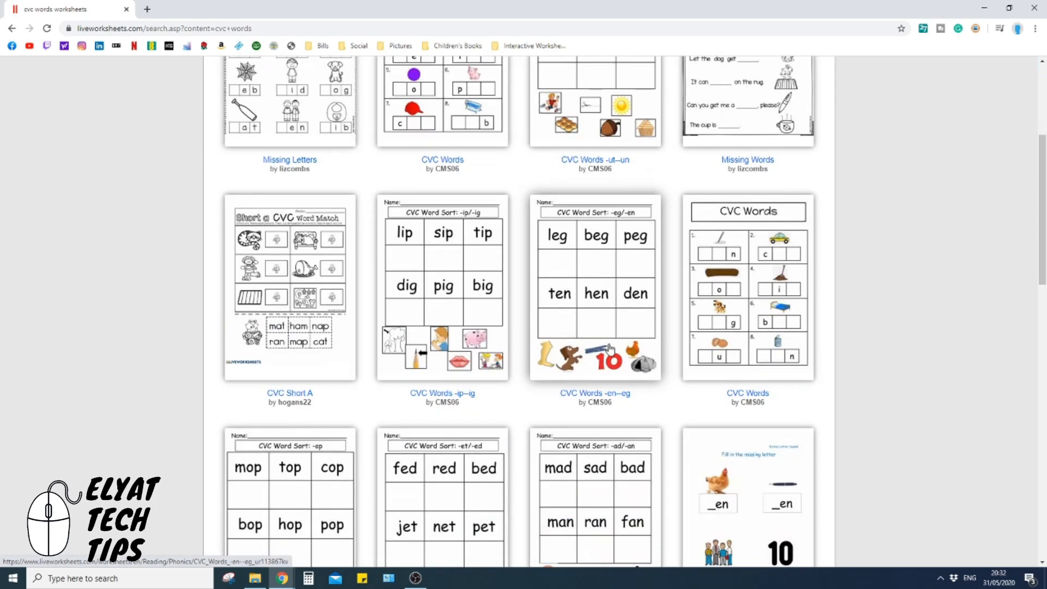
scroll(down, 3)
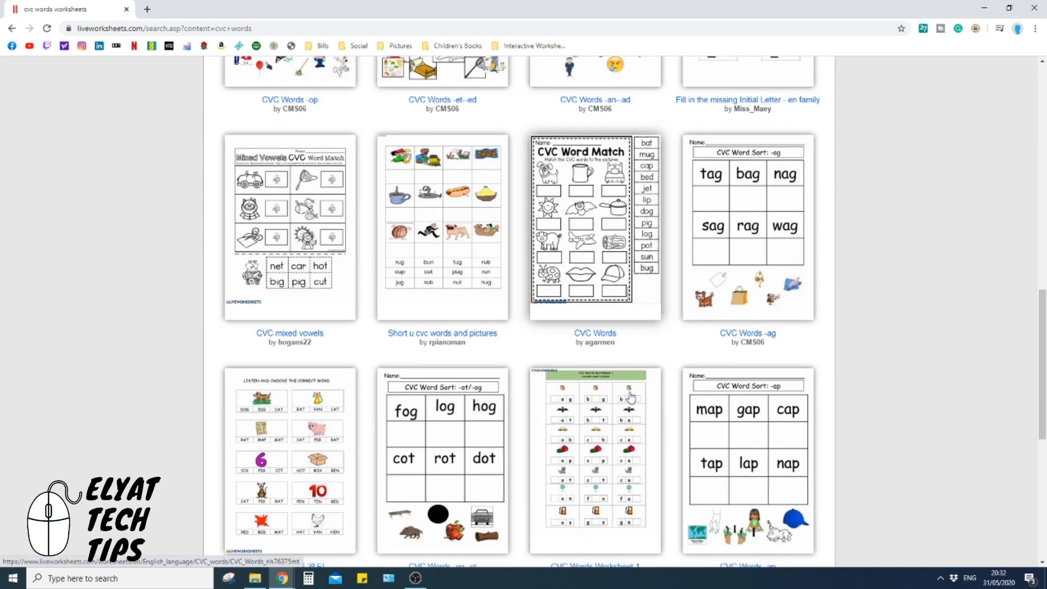
scroll(down, 3)
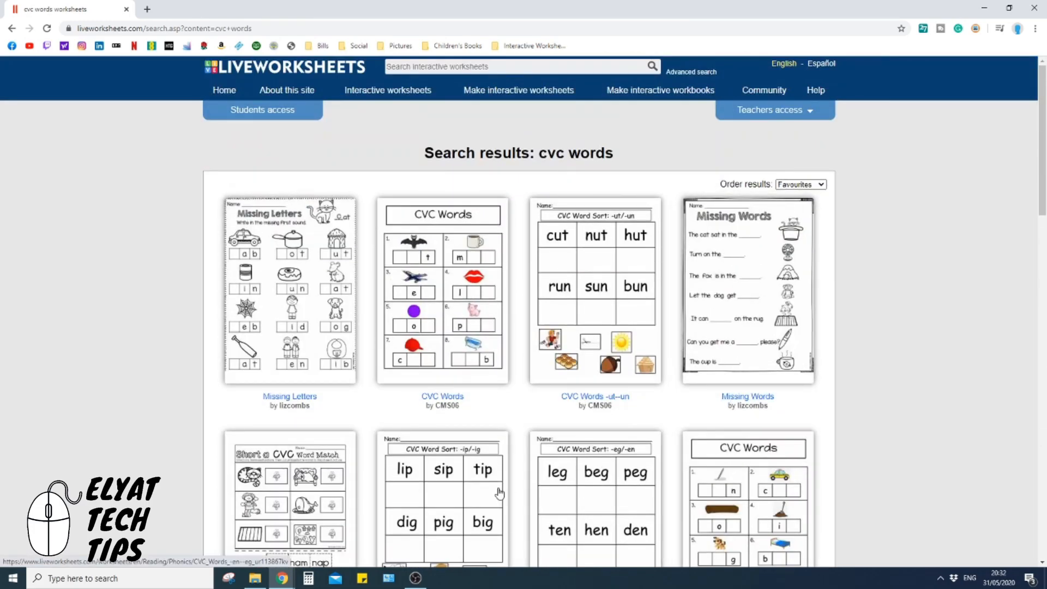
mouse_move(311, 288)
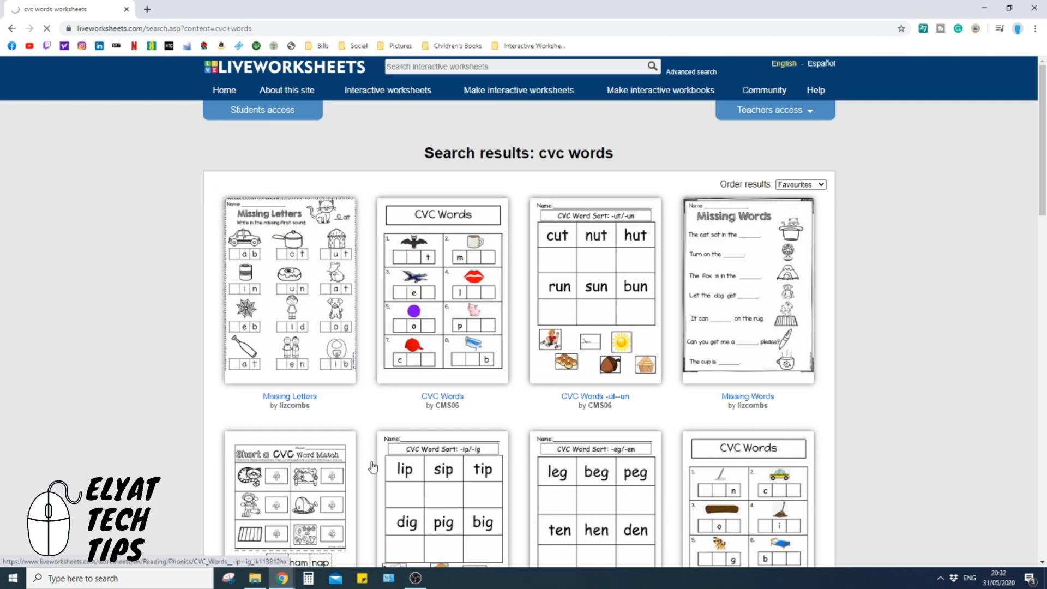
mouse_move(361, 436)
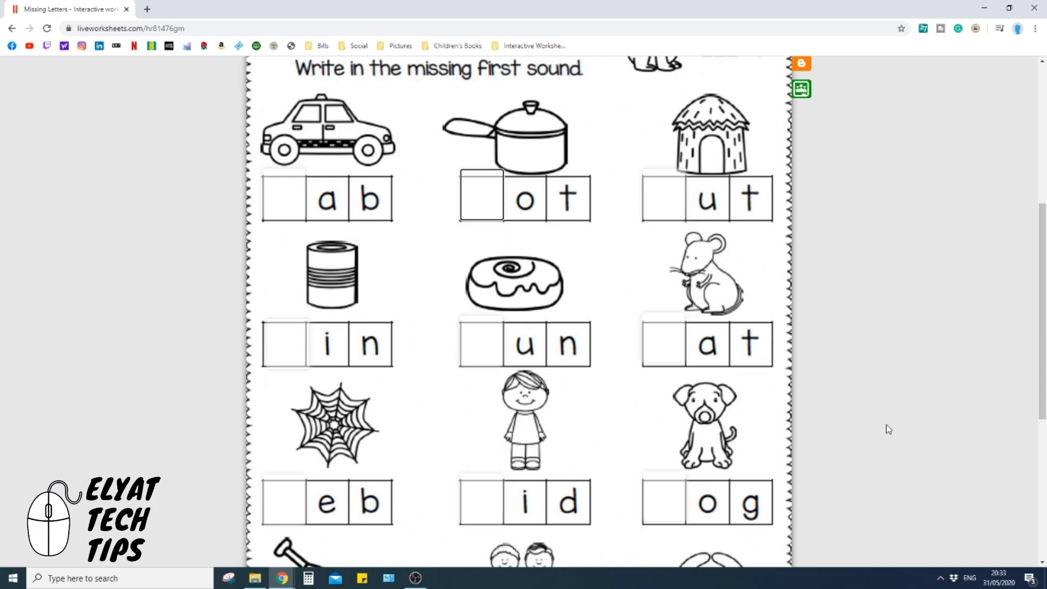
- Enter the missing first letters for cab, pot and hut, reaching the Finish button
scroll(down, 3)
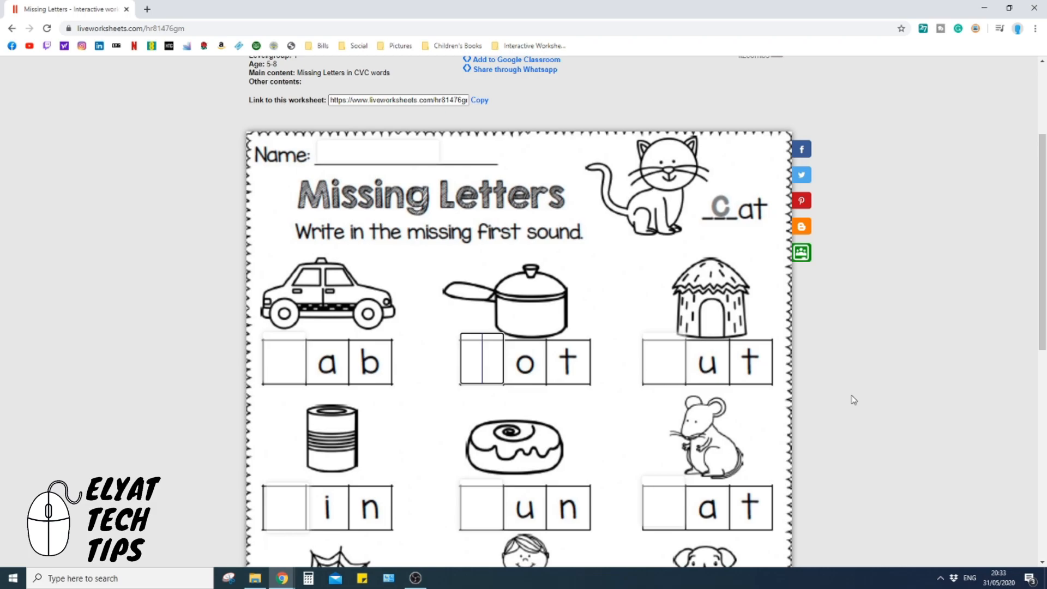
scroll(down, 3)
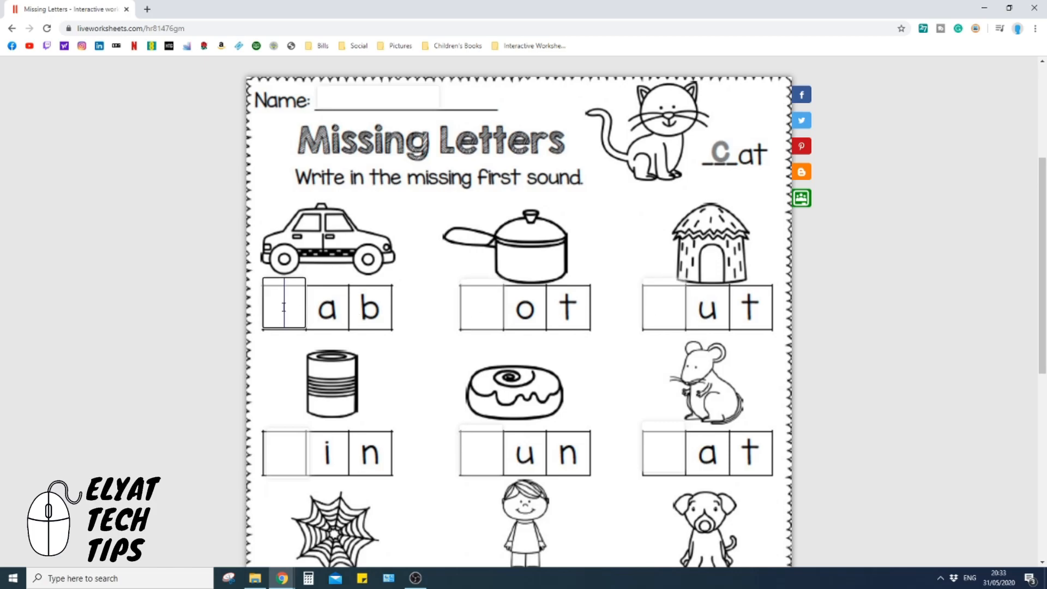
text(c)
click(663, 306)
text(h)
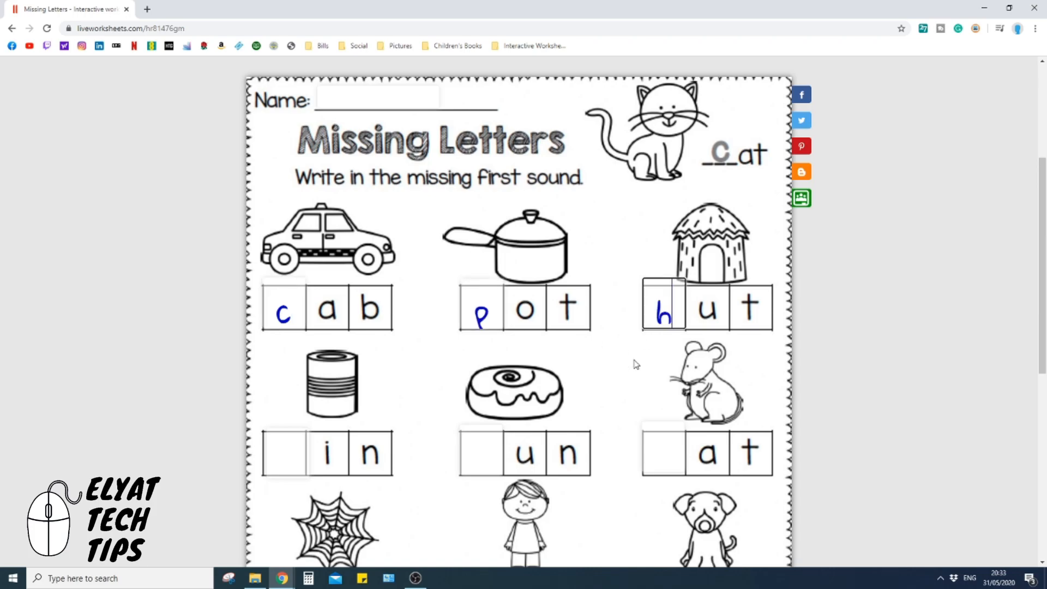
scroll(down, 3)
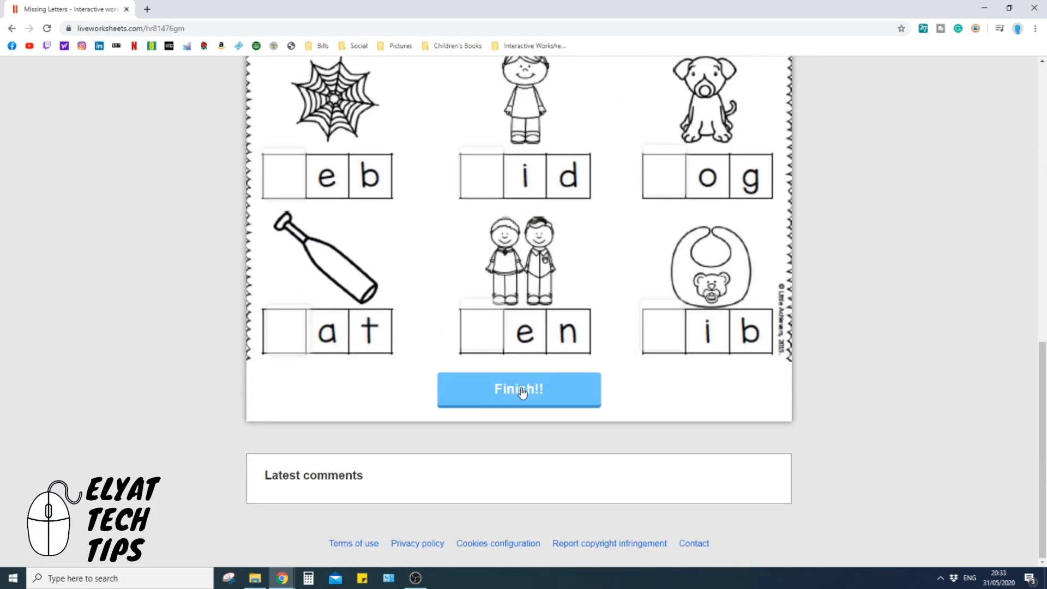
- Submit the Missing Letters answers for marking, scoring 3/10
click(519, 389)
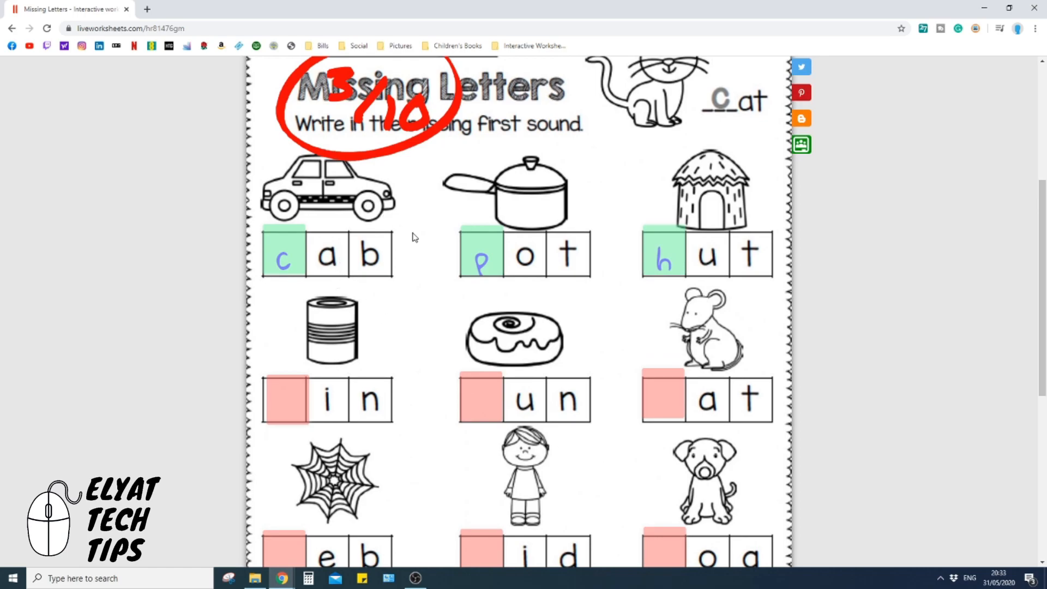
mouse_move(763, 194)
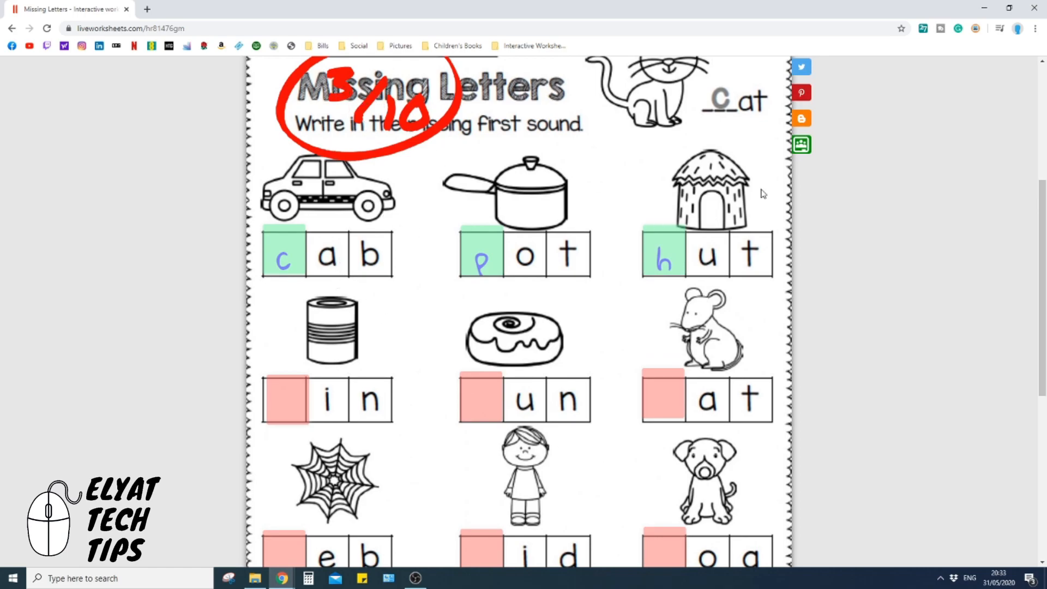
scroll(down, 3)
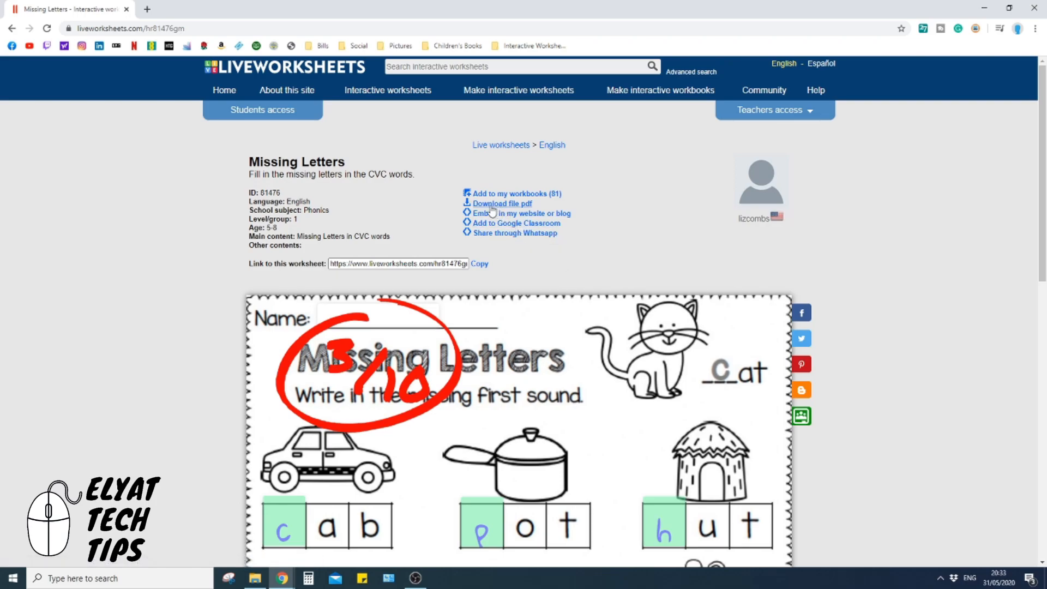
- Request the worksheet as a PDF download, bringing up the log-in prompt
click(512, 194)
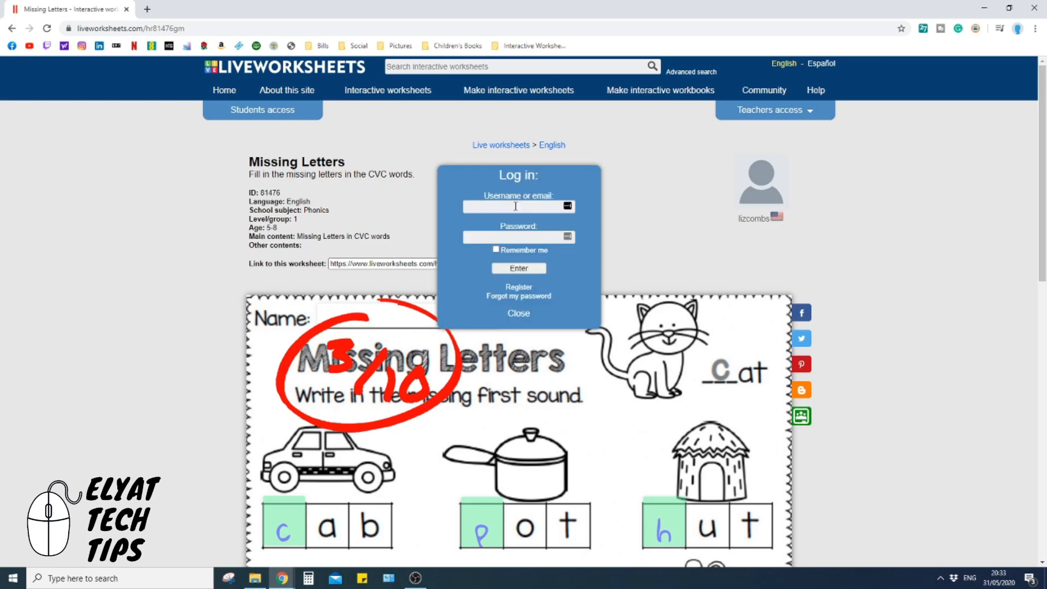
mouse_move(519, 314)
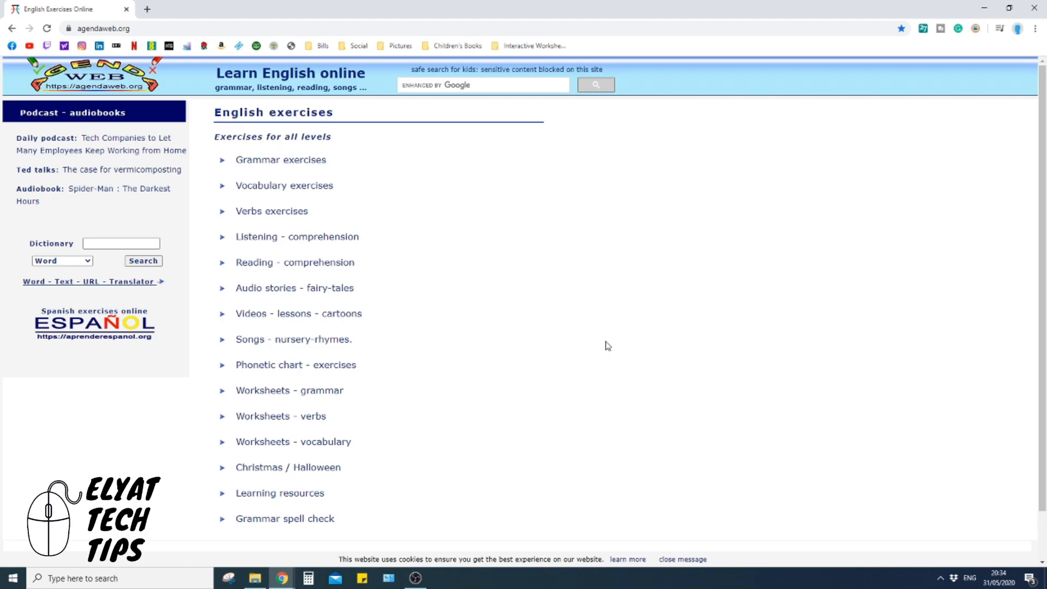
mouse_move(437, 260)
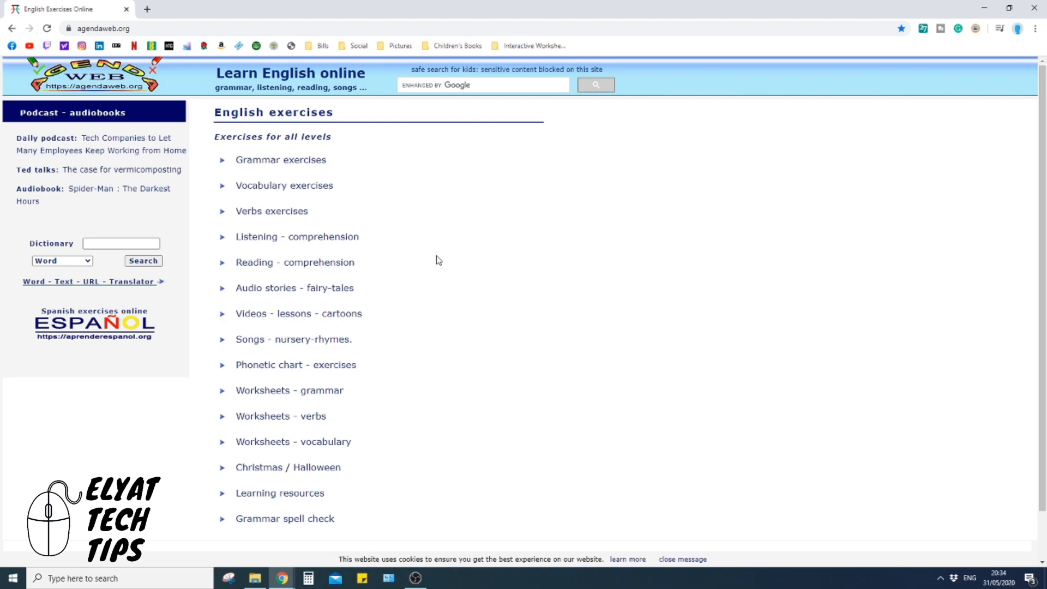
- Go into Grammar exercises and open the Adjectives exercises list
scroll(down, 3)
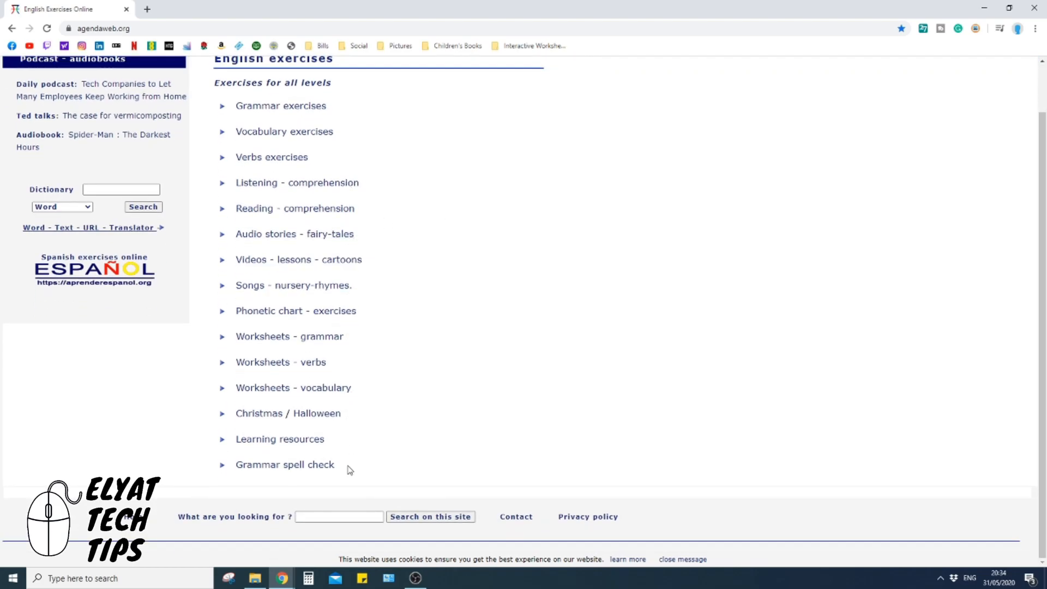
mouse_move(398, 321)
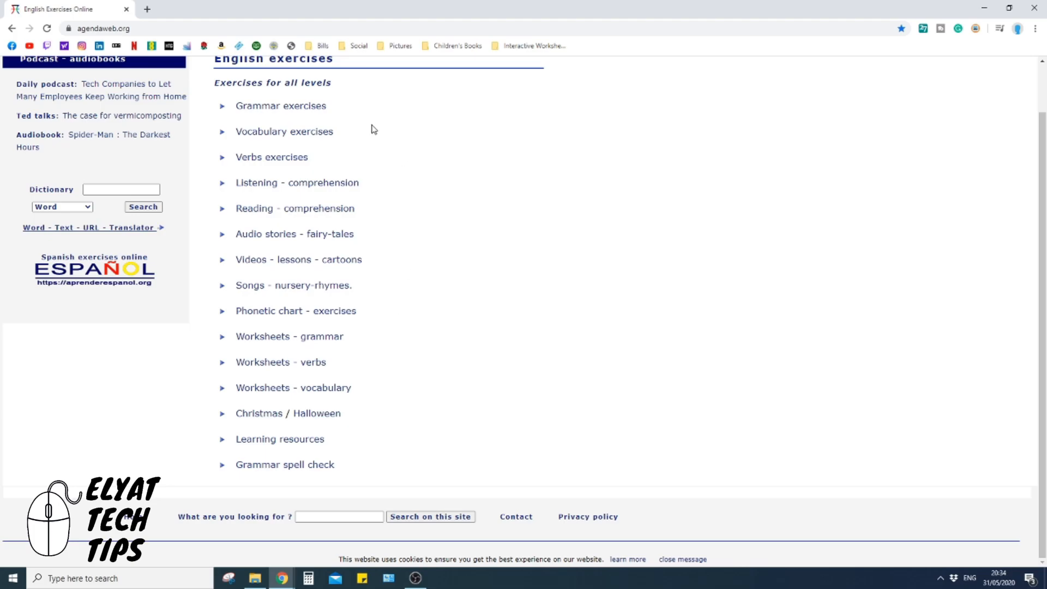
mouse_move(280, 105)
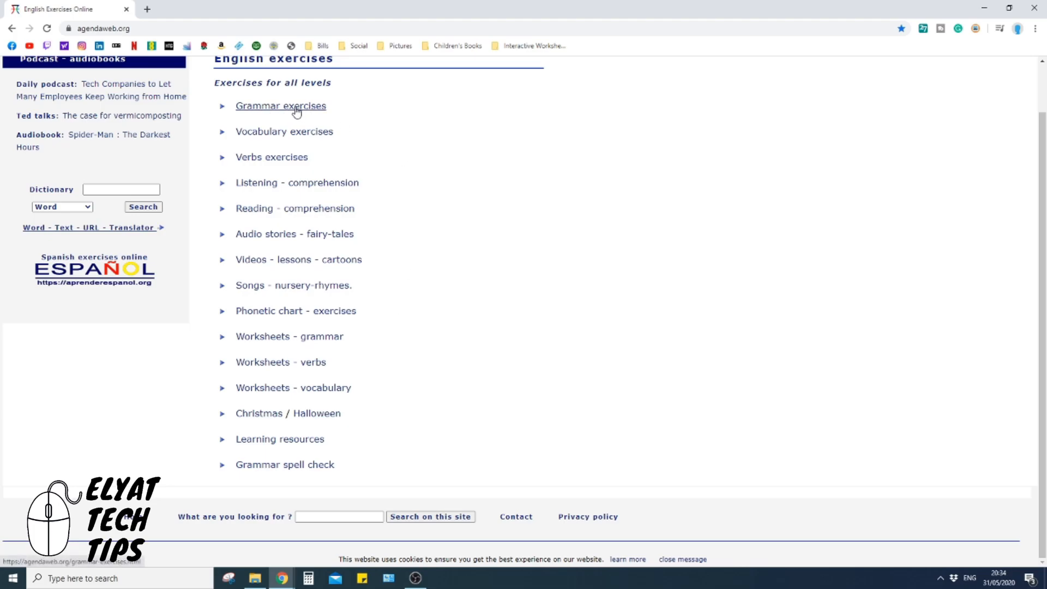
click(280, 106)
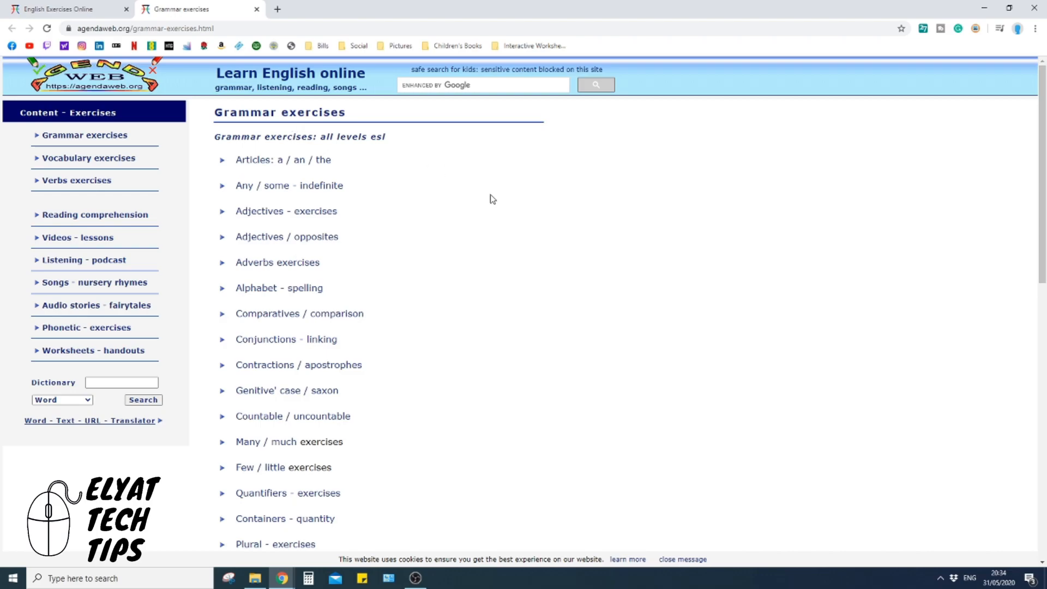
mouse_move(519, 249)
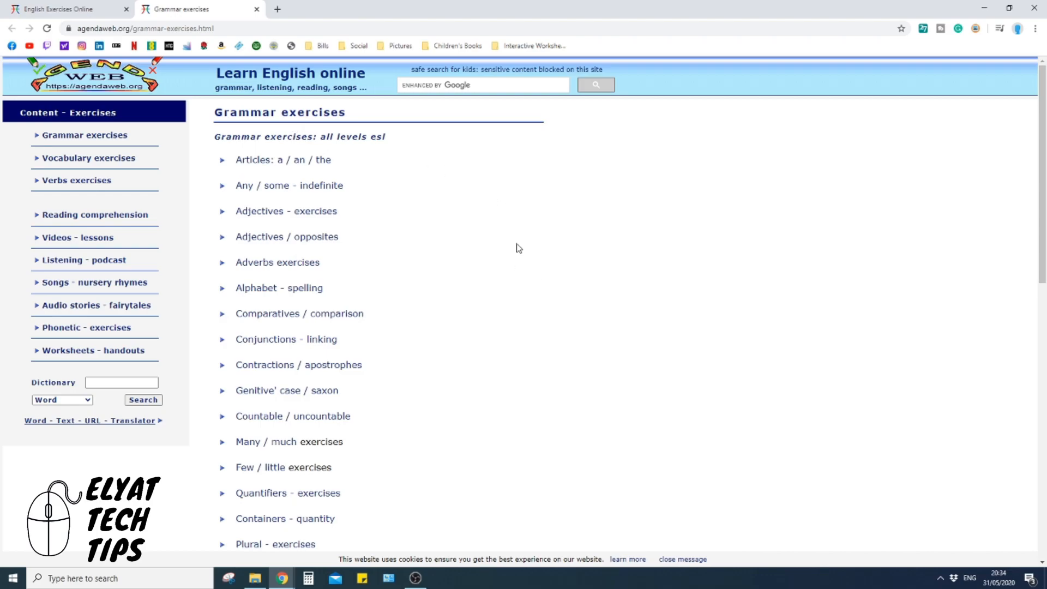
mouse_move(310, 216)
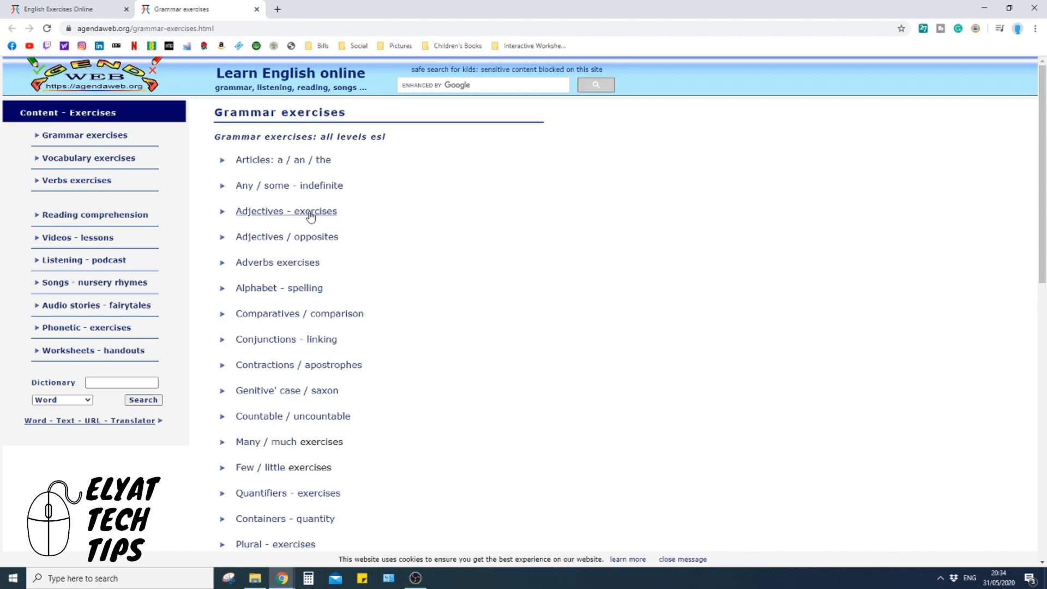
click(285, 211)
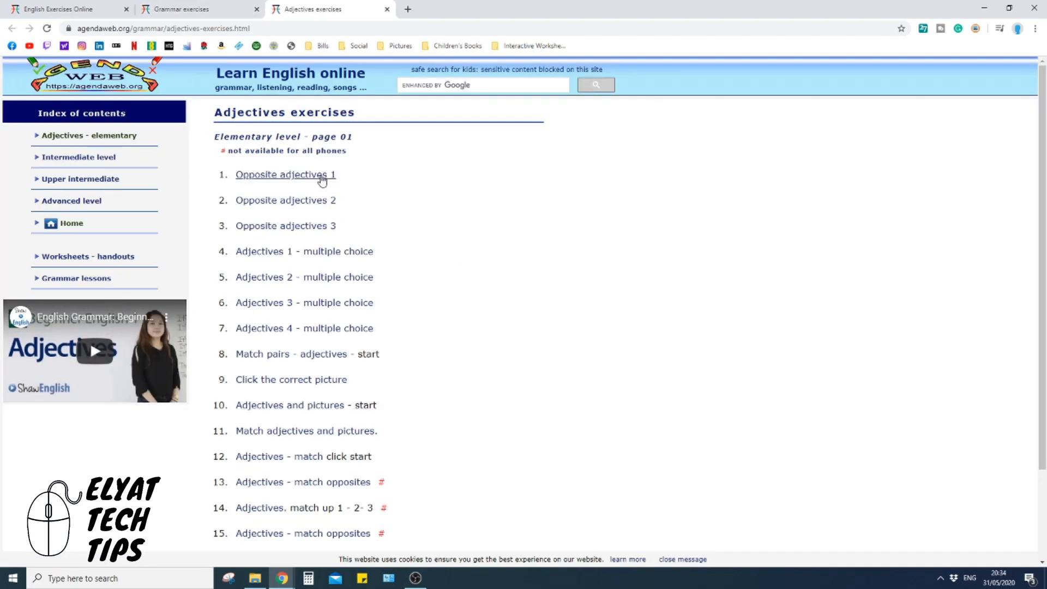
scroll(down, 3)
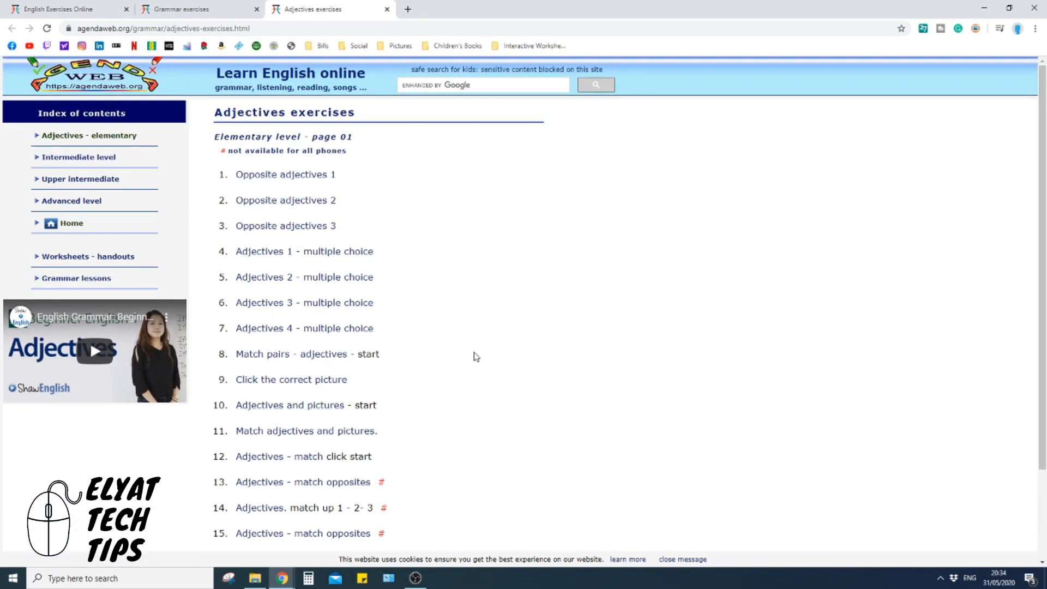
mouse_move(305, 251)
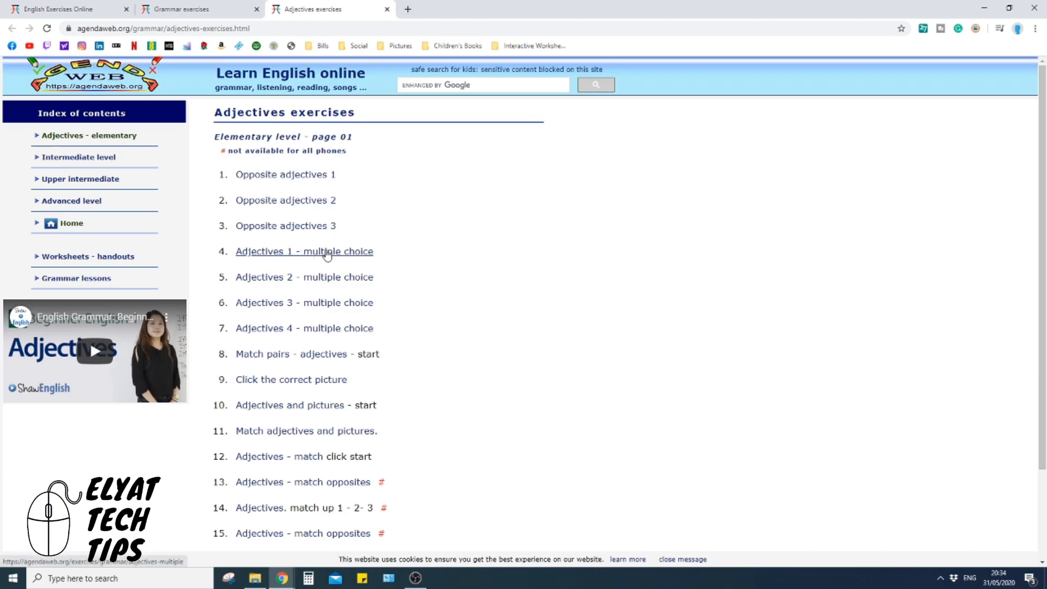
- In Adjectives 1, answer happy and sad for the faces and check the score (16%)
click(305, 251)
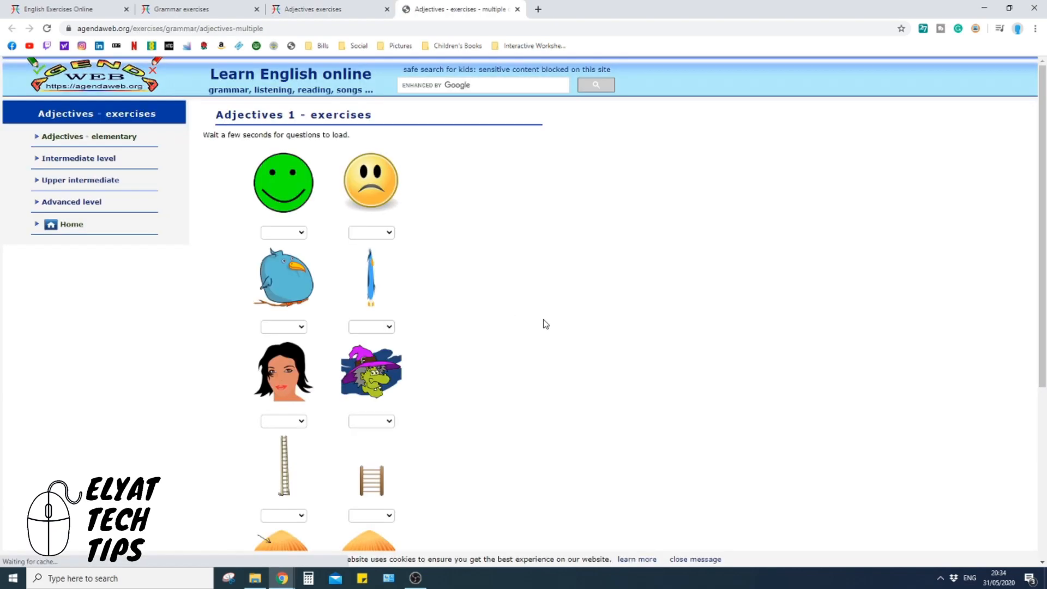
scroll(down, 3)
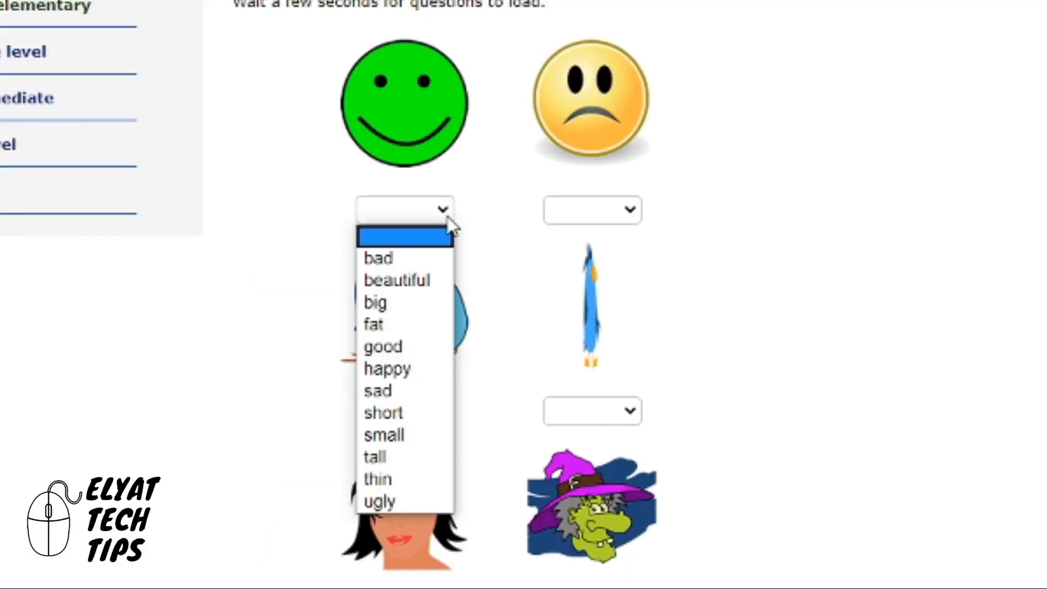
mouse_move(384, 412)
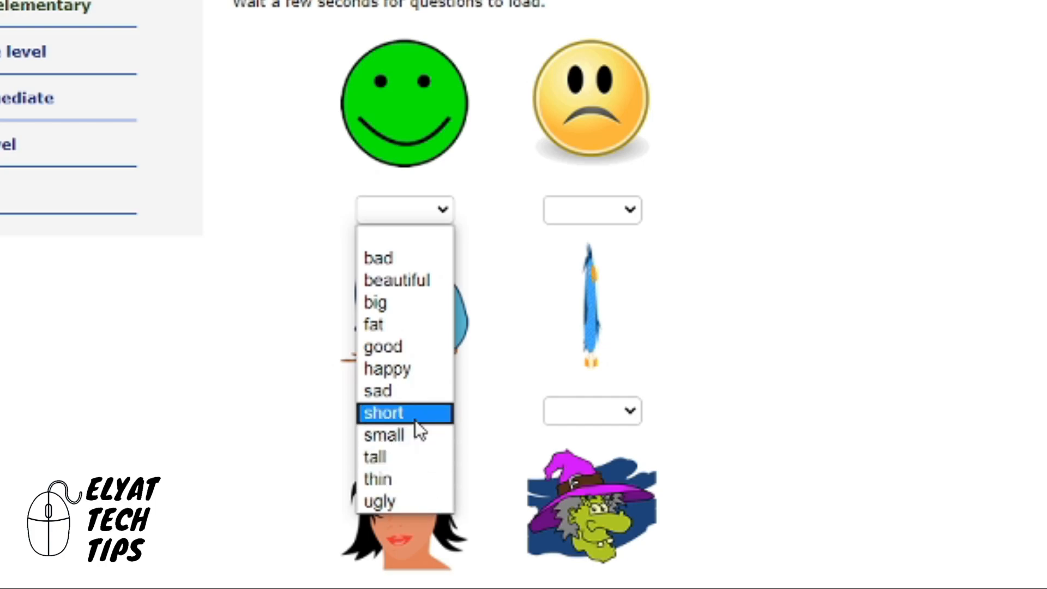
mouse_move(423, 414)
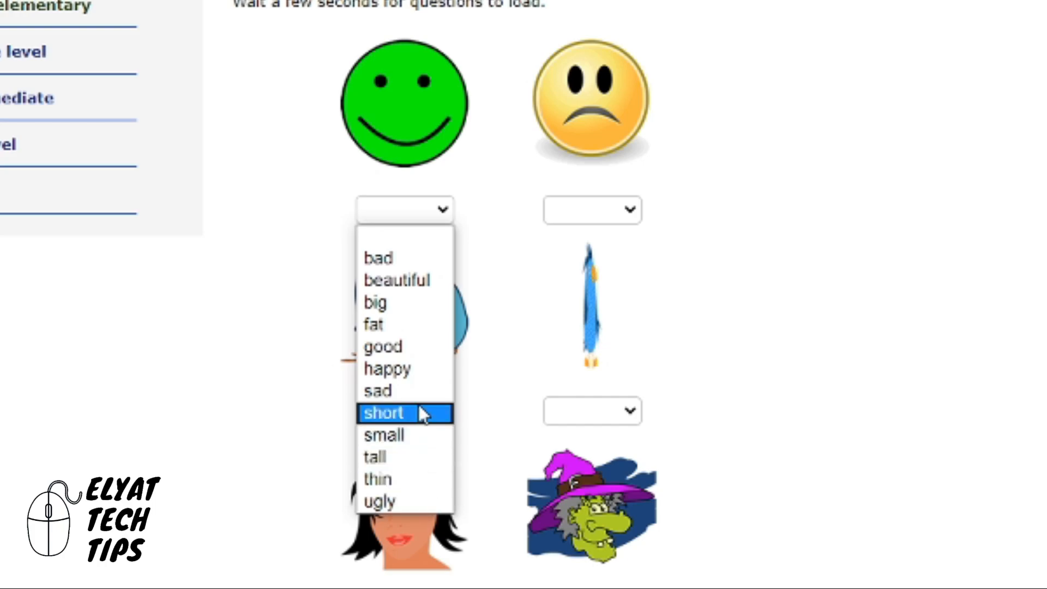
click(590, 209)
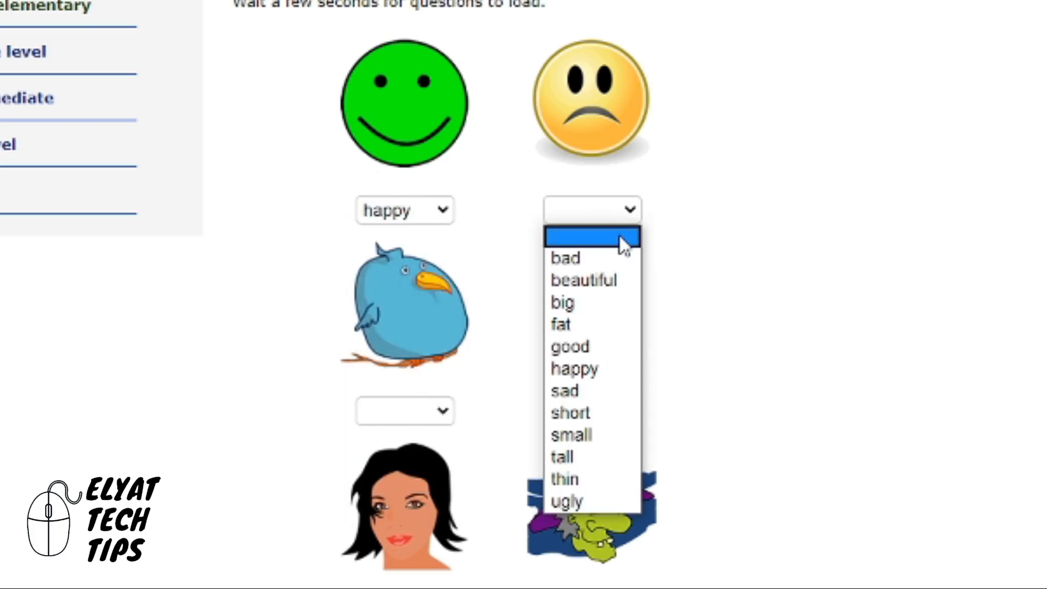
mouse_move(573, 368)
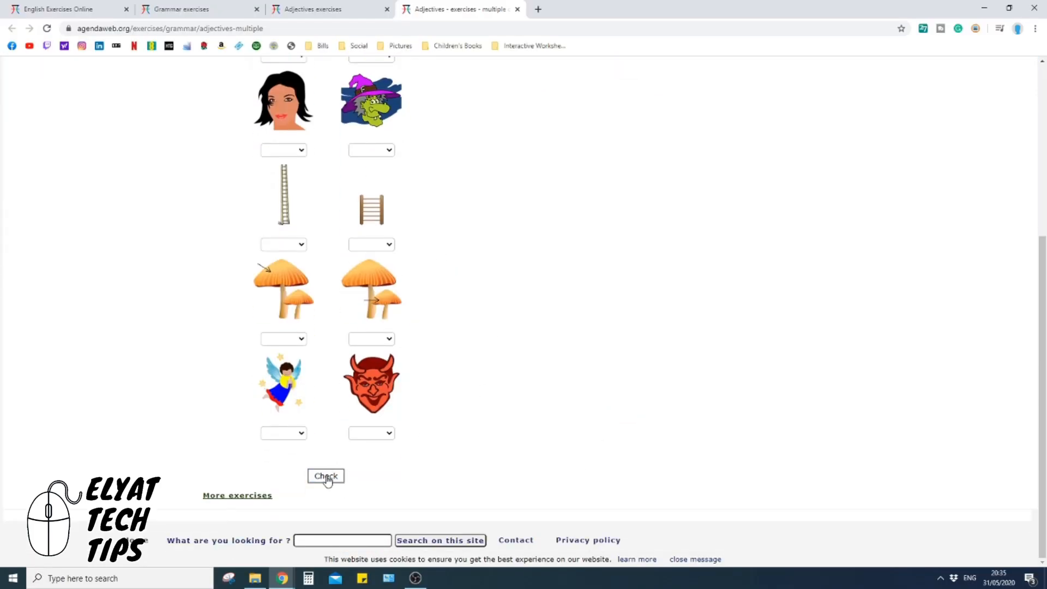
click(326, 475)
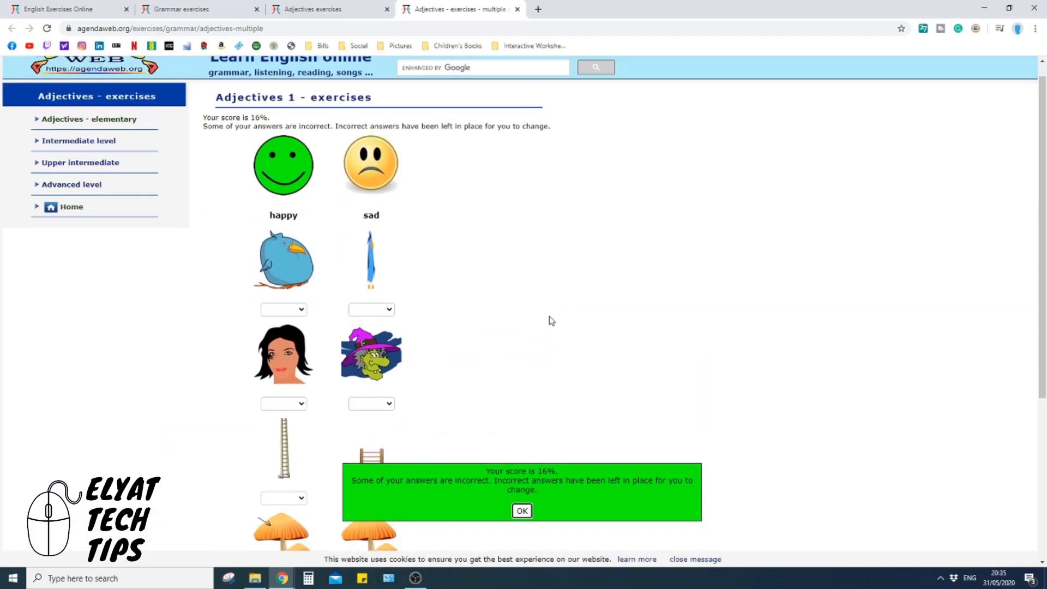
click(522, 510)
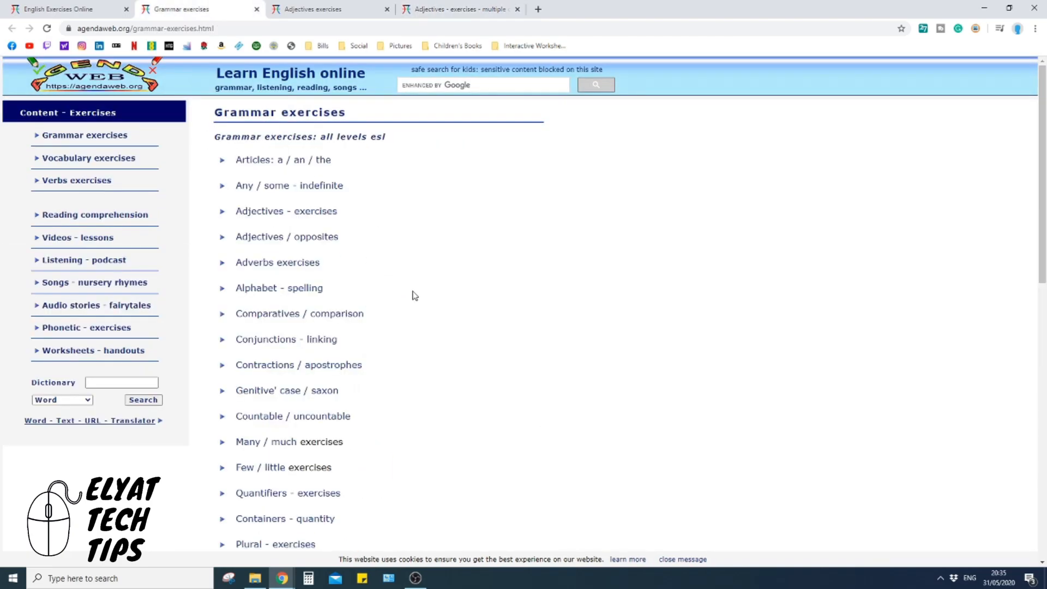
- From Plural exercises, launch the UsingEnglish Plurals English quiz
scroll(down, 3)
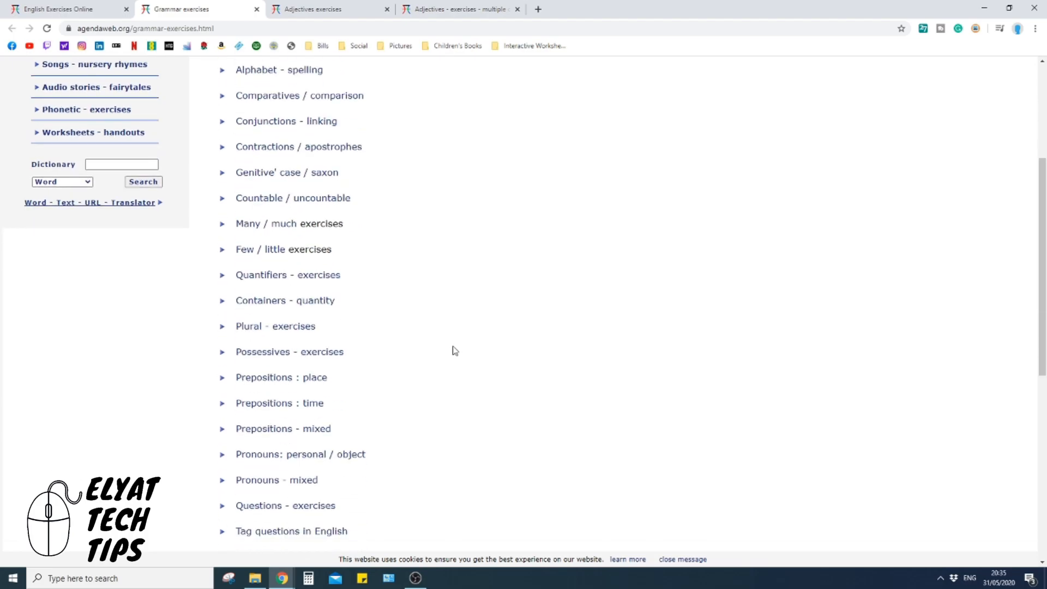
click(274, 326)
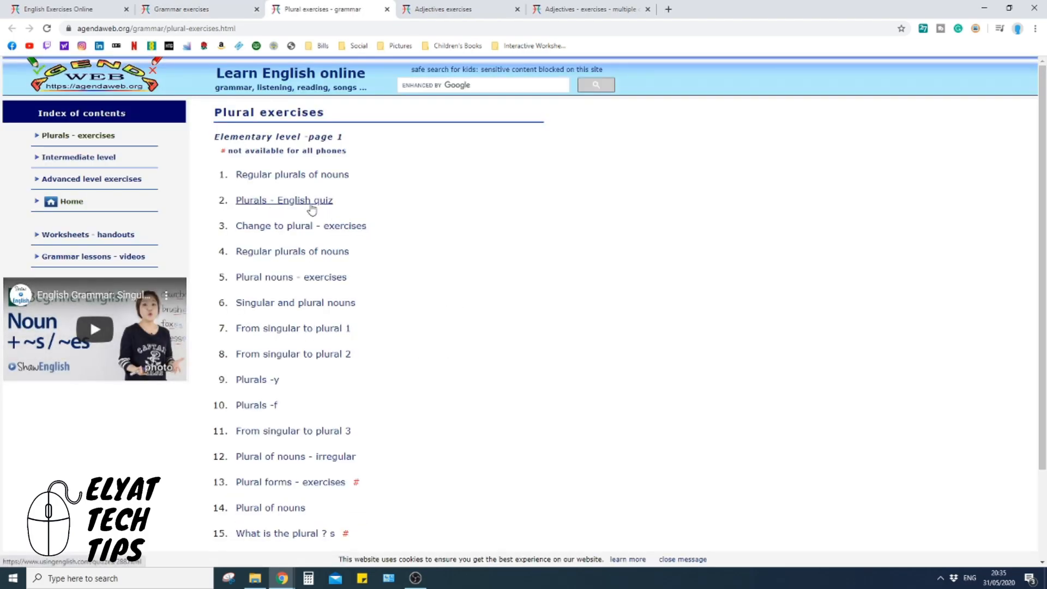
click(284, 199)
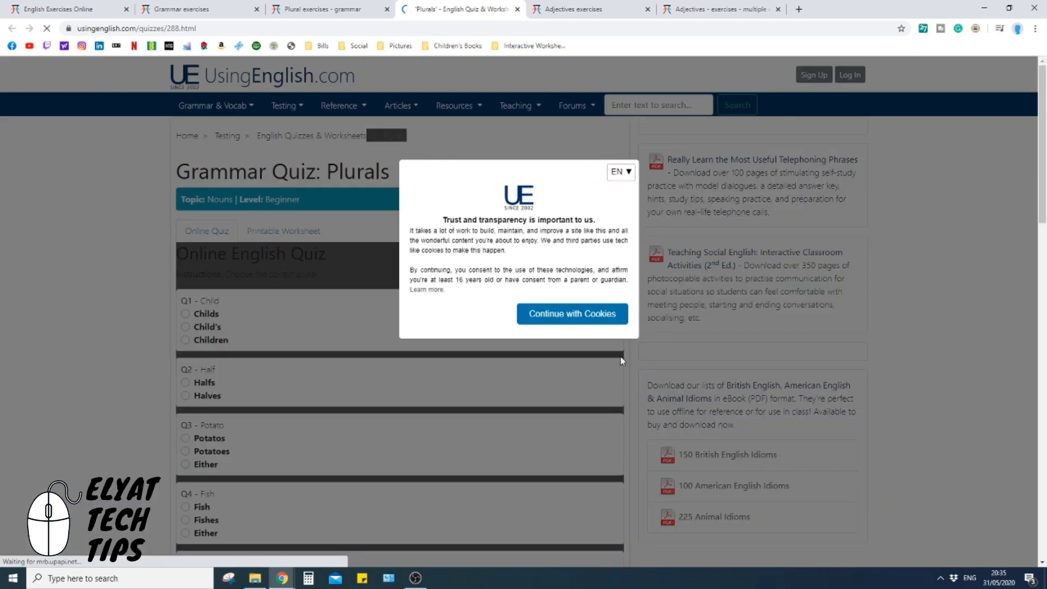
- Accept cookies, answer Children for Q1, grade the quiz and return to the Plural exercises tab
click(571, 313)
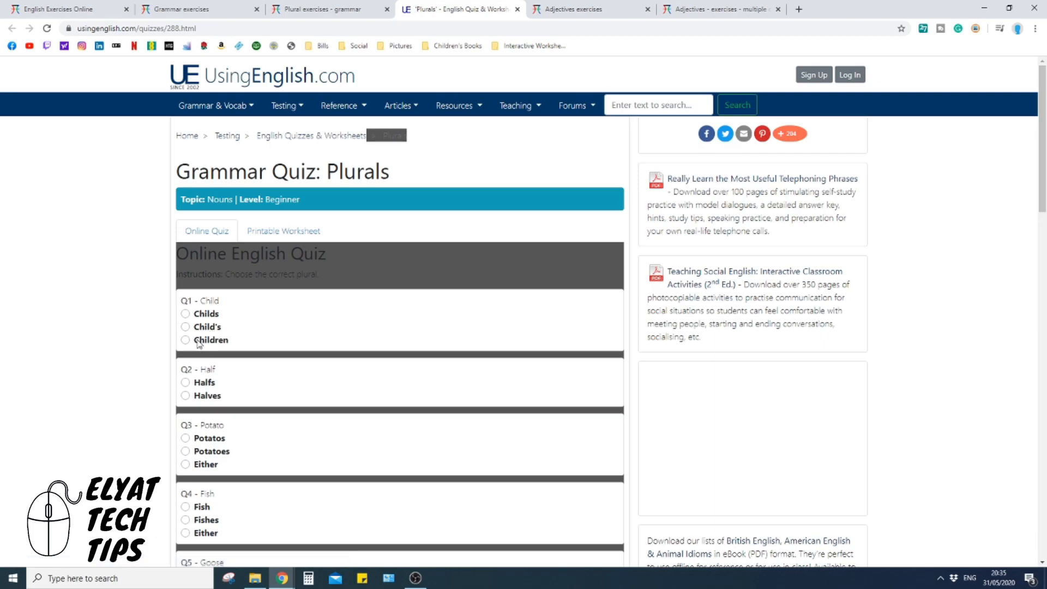
click(185, 341)
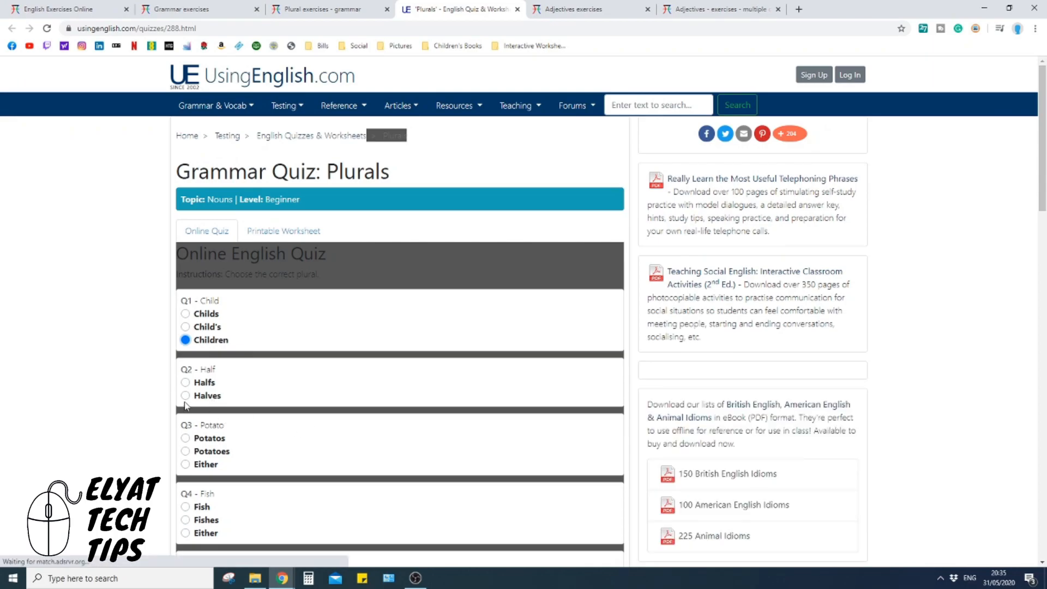
scroll(down, 3)
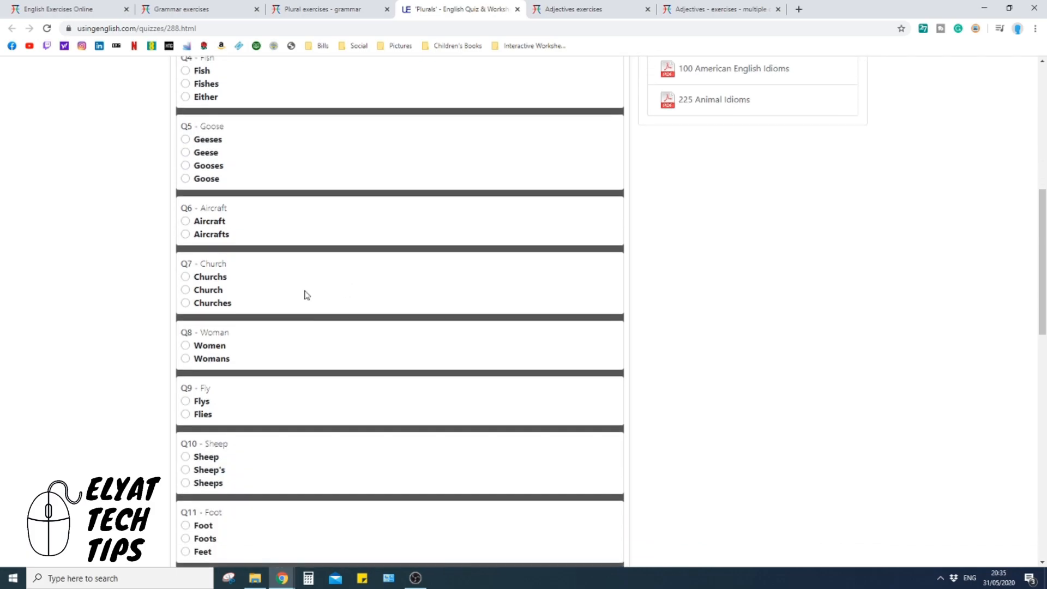
scroll(down, 3)
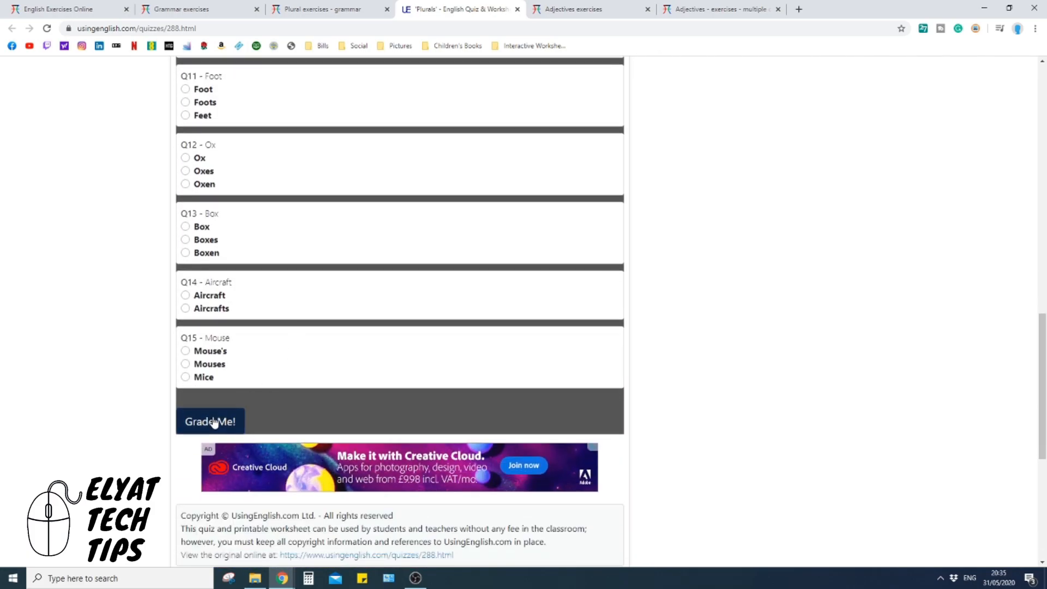
click(209, 421)
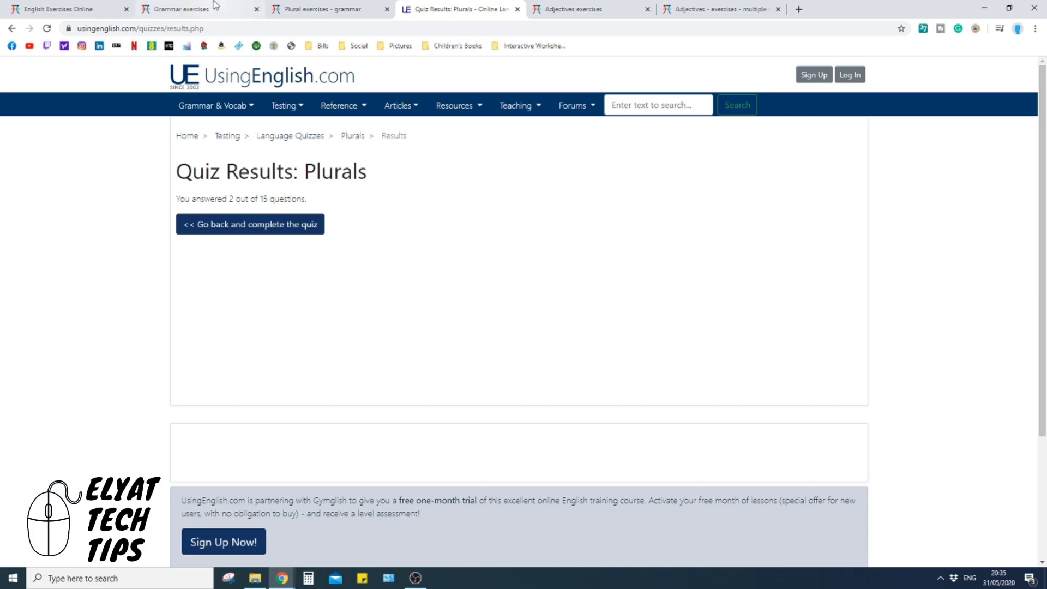
click(325, 9)
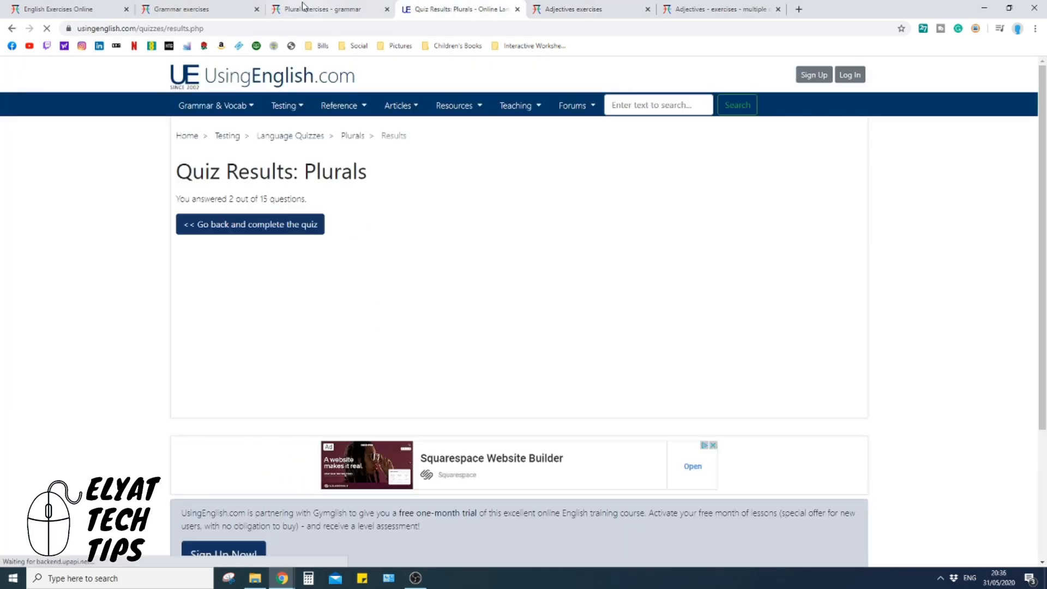
click(327, 8)
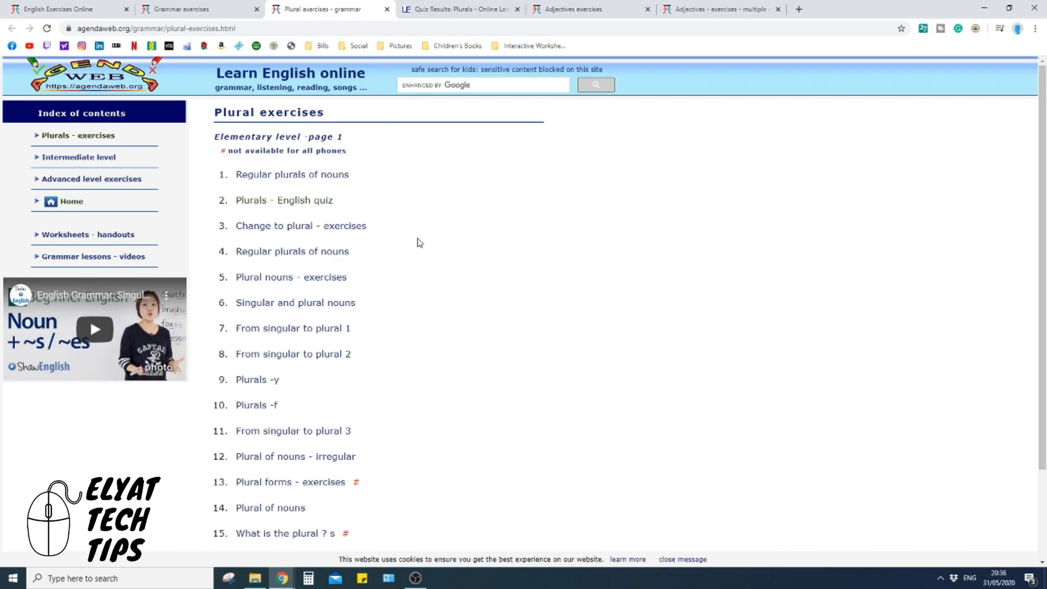
mouse_move(327, 153)
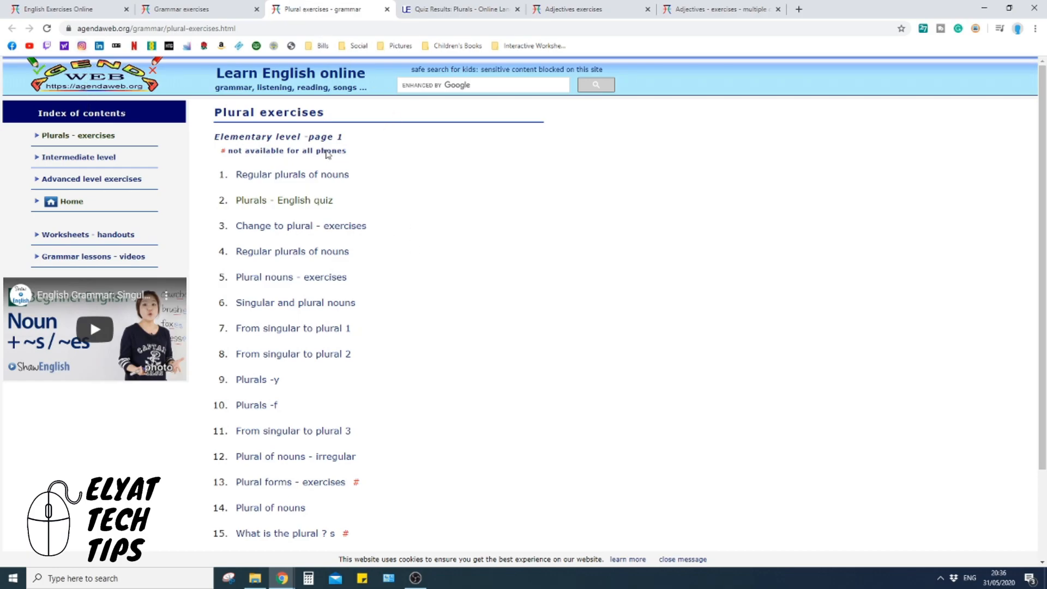
mouse_move(390, 194)
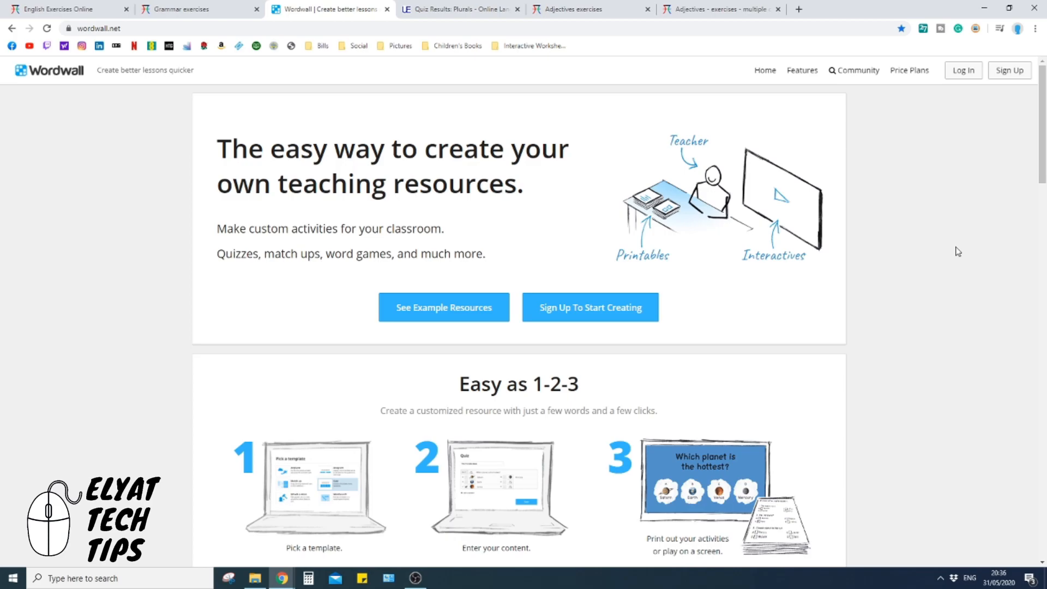
mouse_move(132, 147)
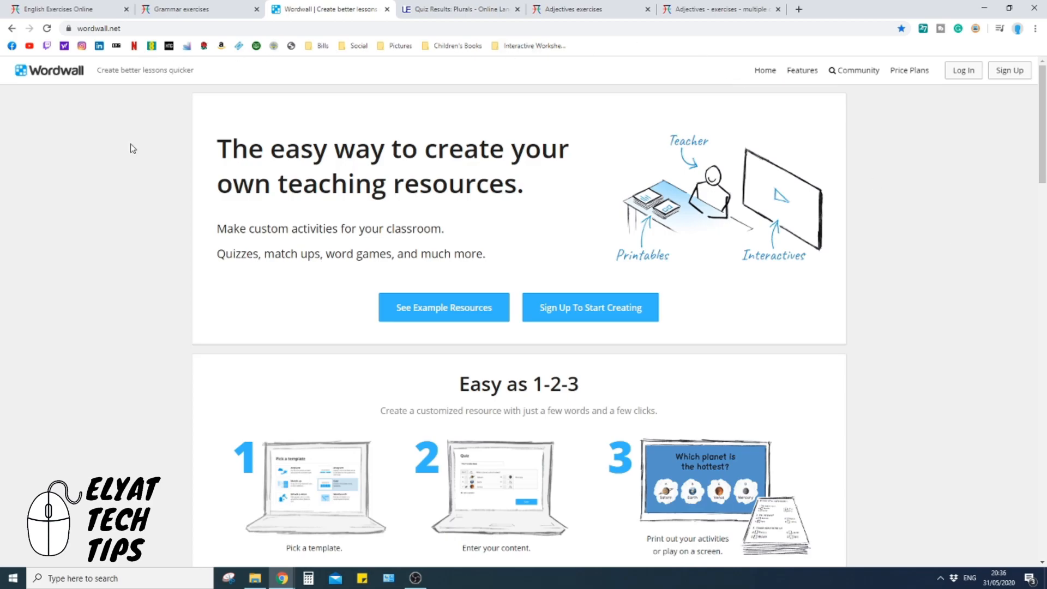
mouse_move(872, 277)
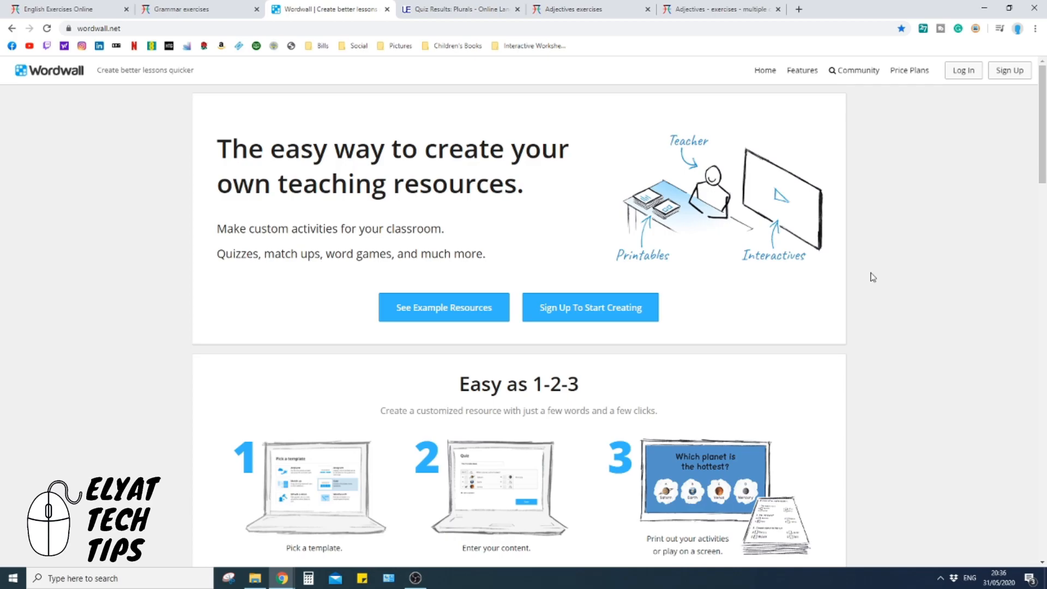
mouse_move(771, 280)
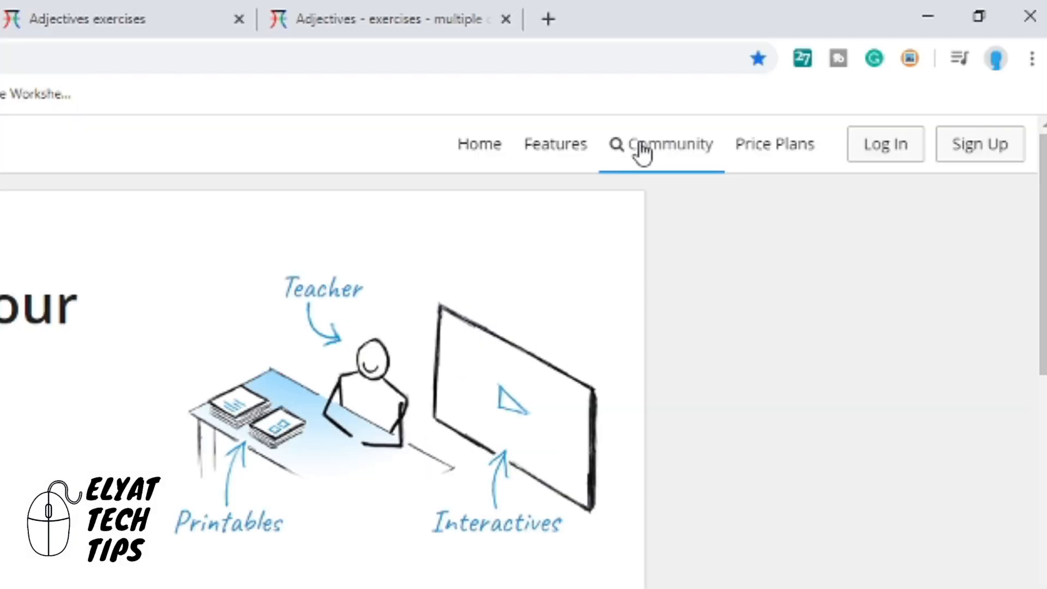
- Go to Wordwall's Community page of public activities
click(671, 144)
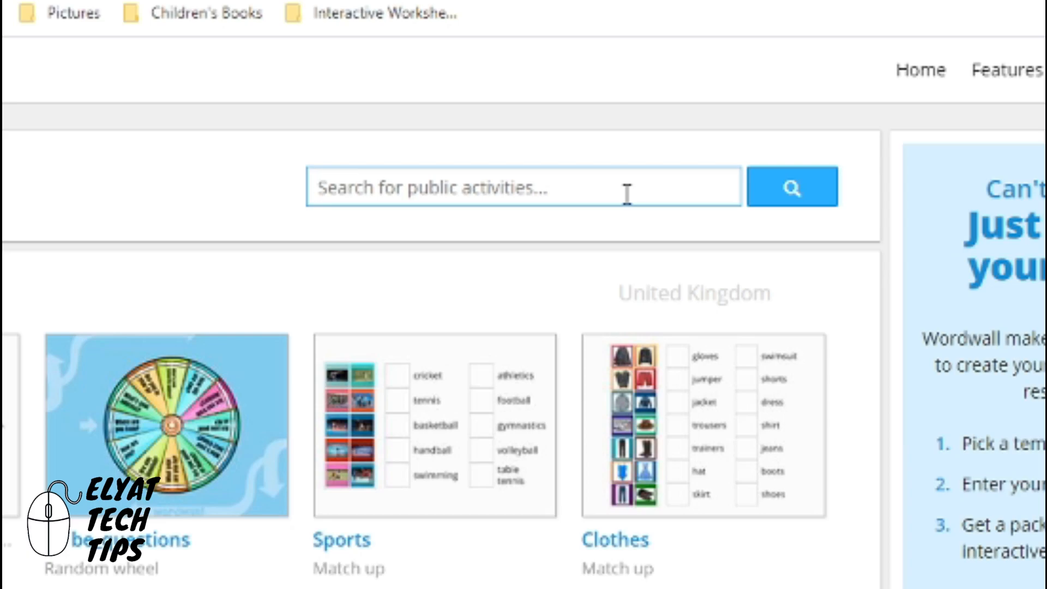
- Search public activities for 'cvc words' and scroll the 10,000+ results
click(318, 186)
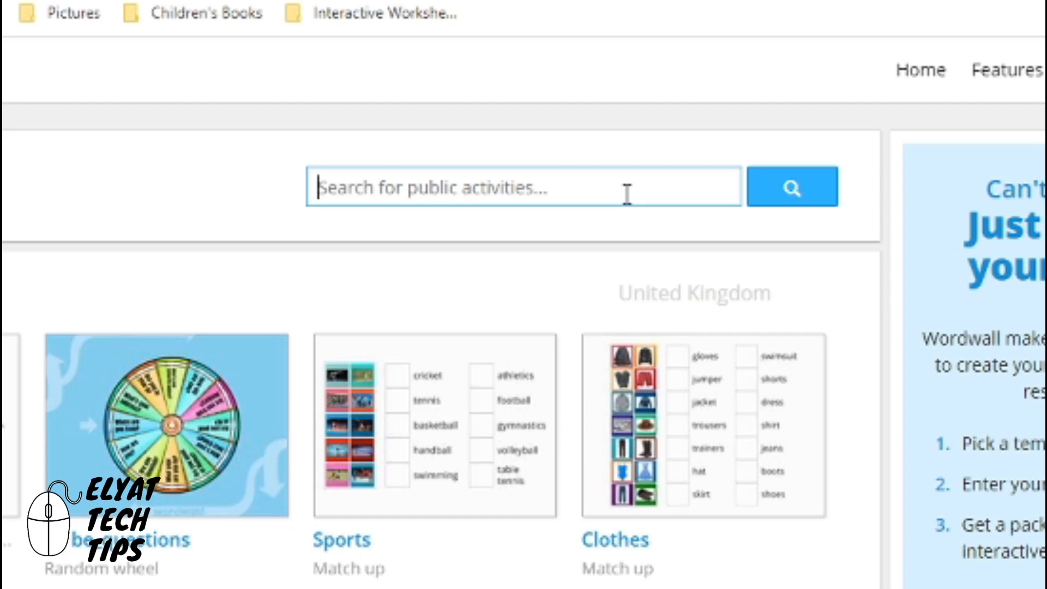
text(cvc words)
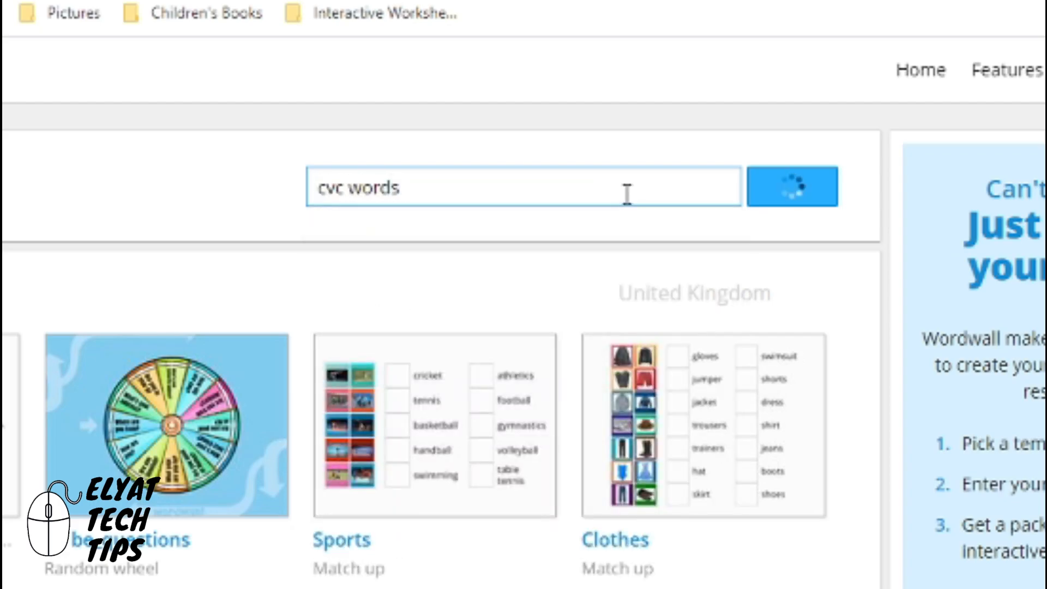
click(792, 186)
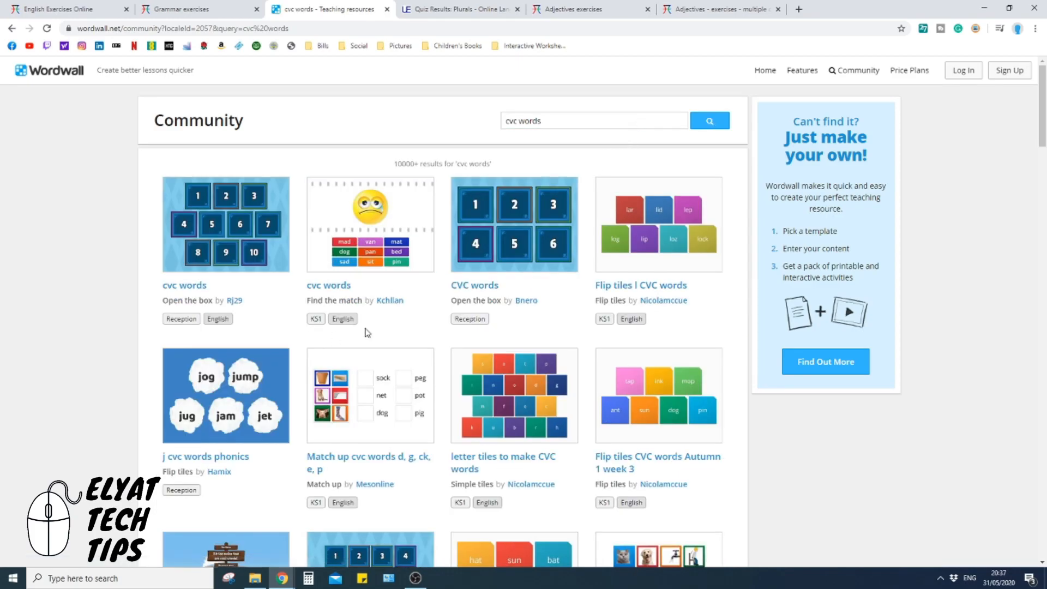
scroll(down, 3)
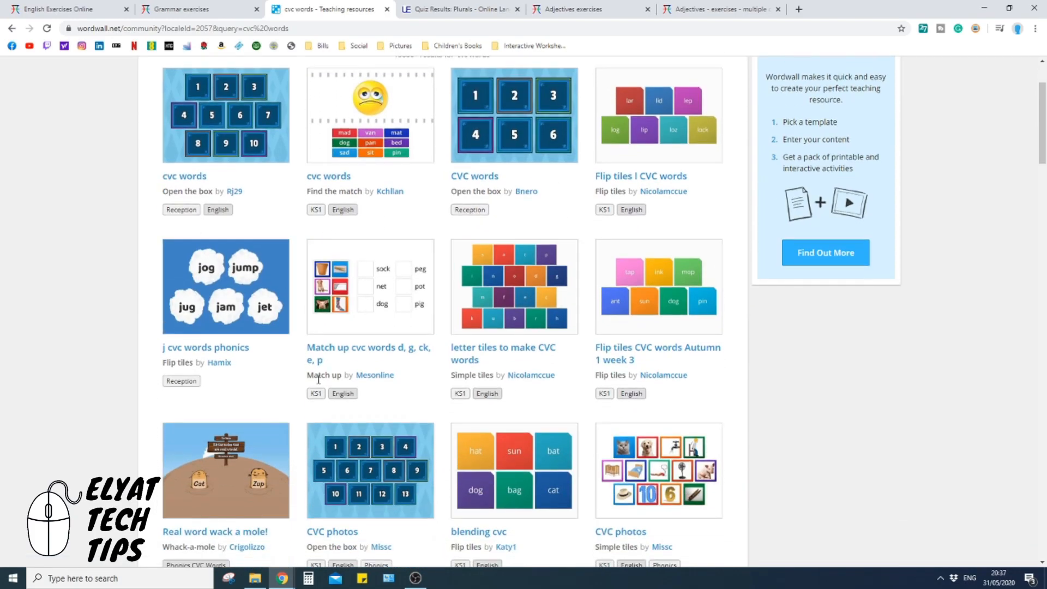
scroll(down, 3)
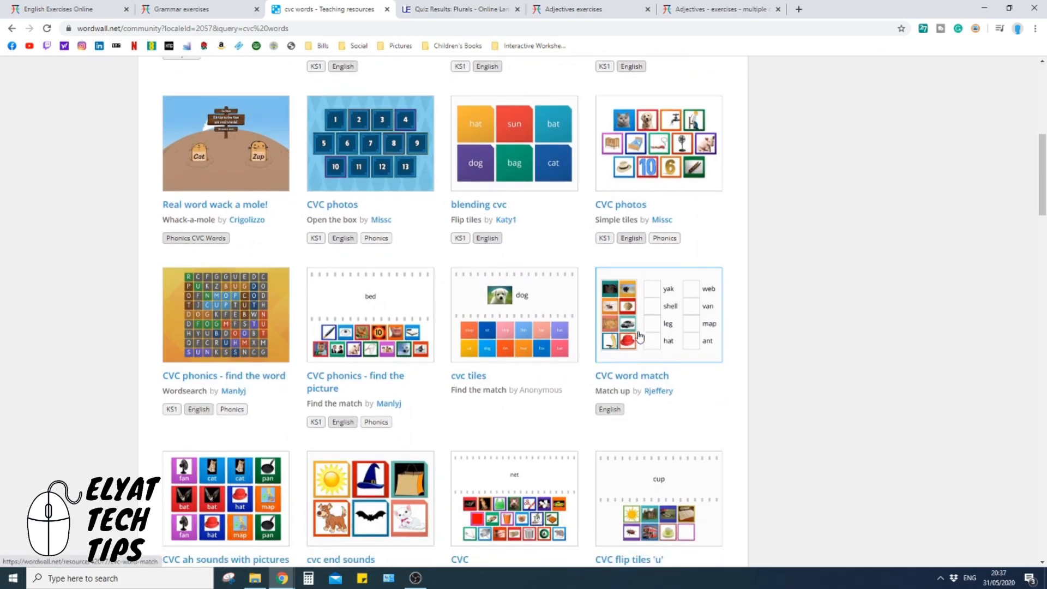
scroll(down, 3)
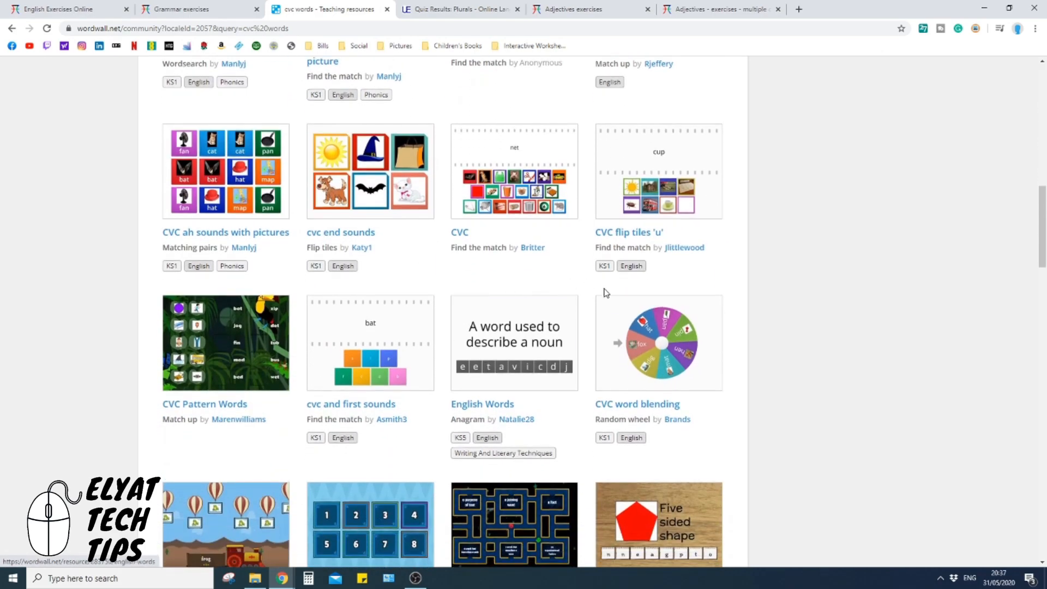
- Load more cvc words results with Show More and look through them
scroll(down, 3)
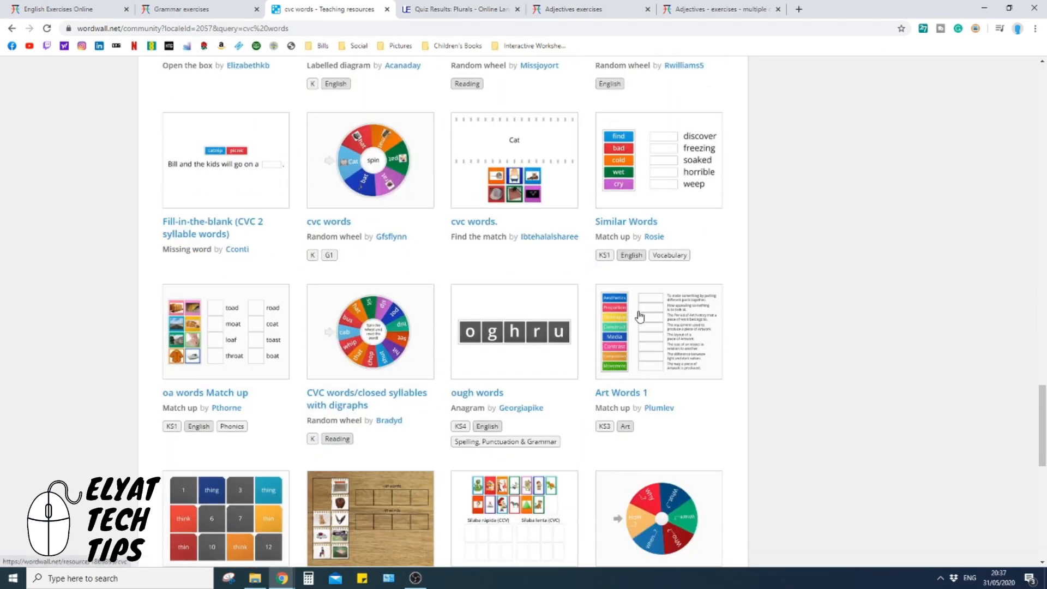
scroll(down, 3)
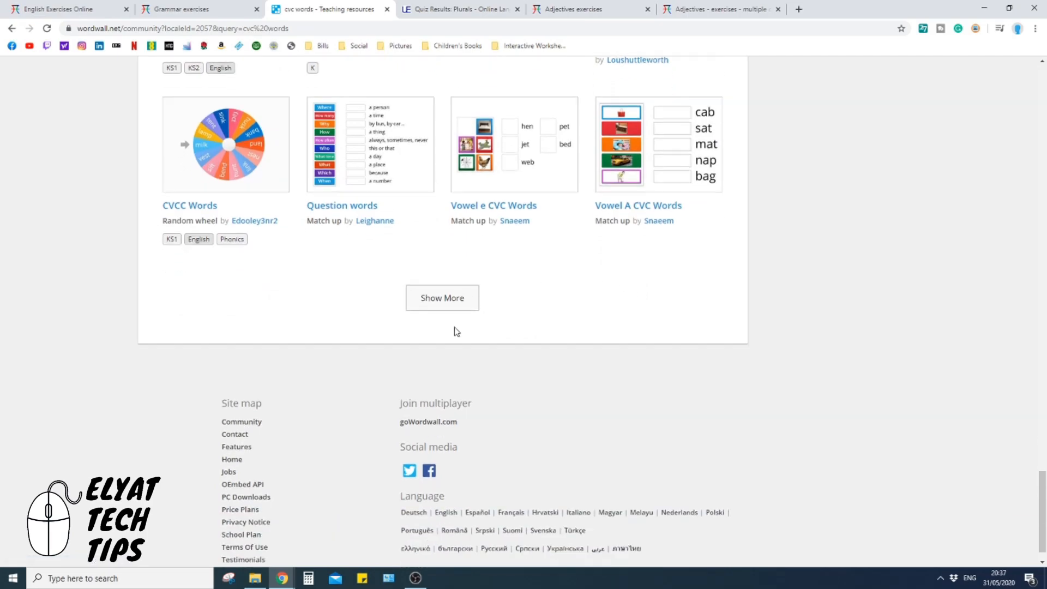
click(441, 298)
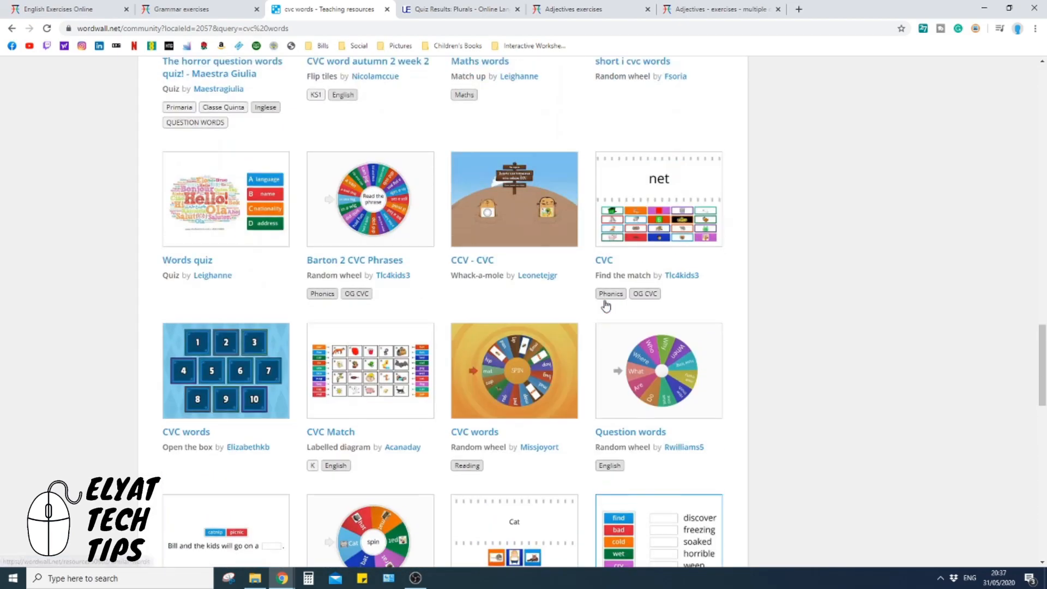
scroll(down, 3)
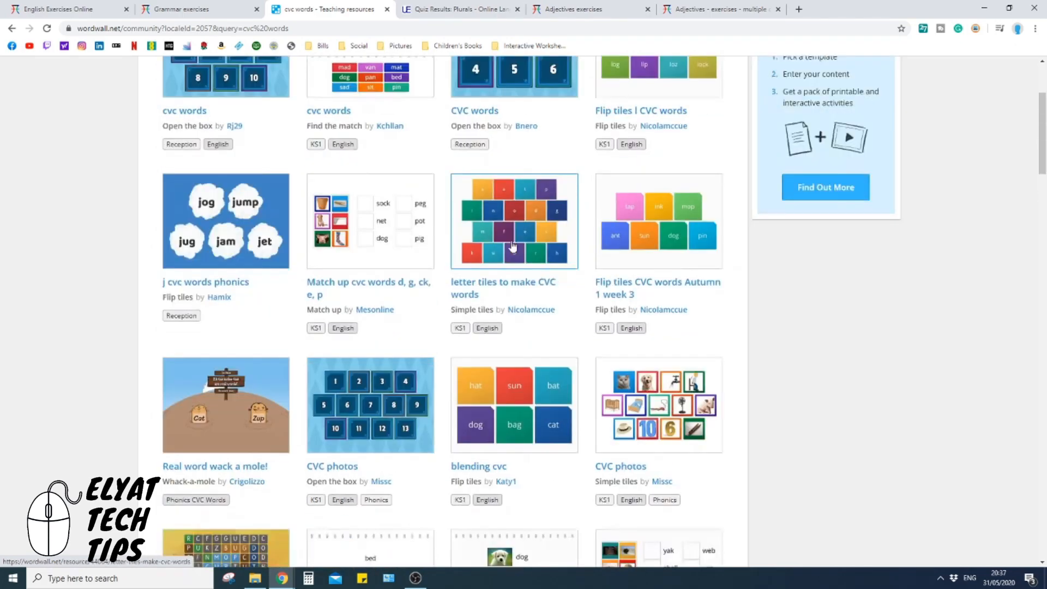
scroll(up, 3)
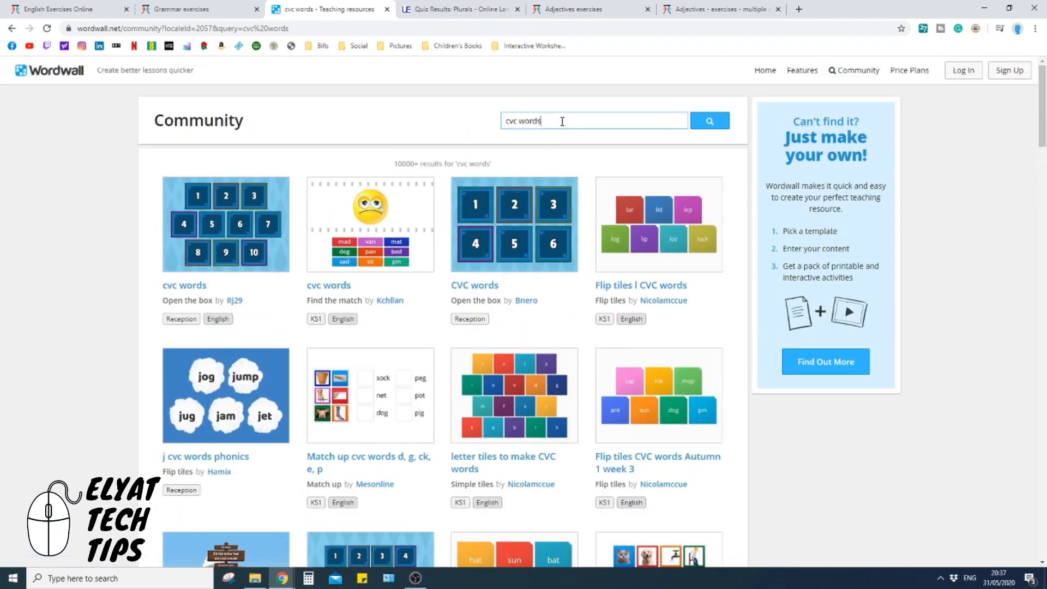
- Search the community for 'cvc words animals' and scroll through the matching results
text(animals)
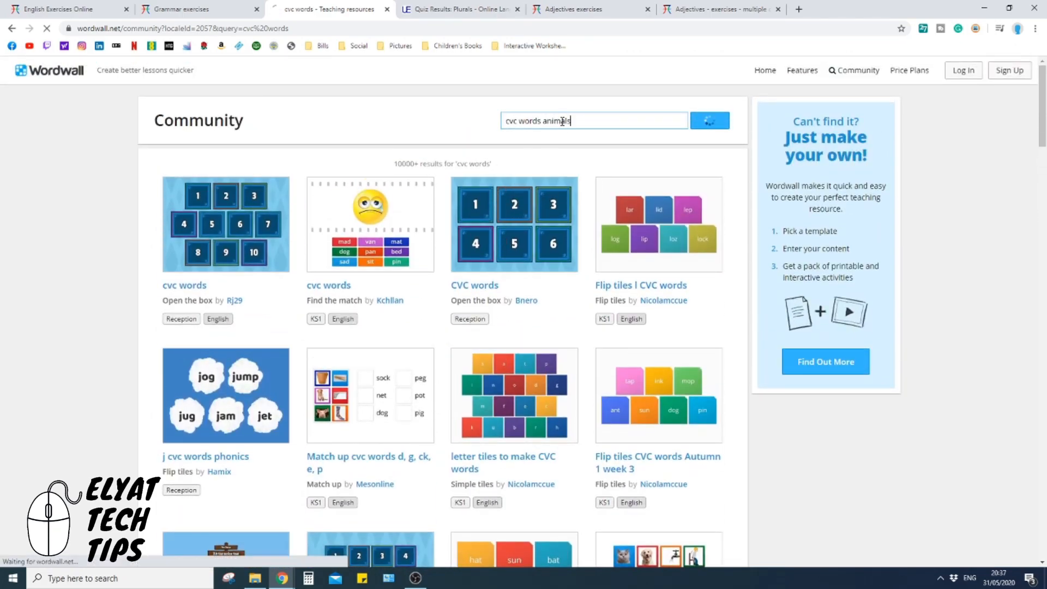
click(709, 121)
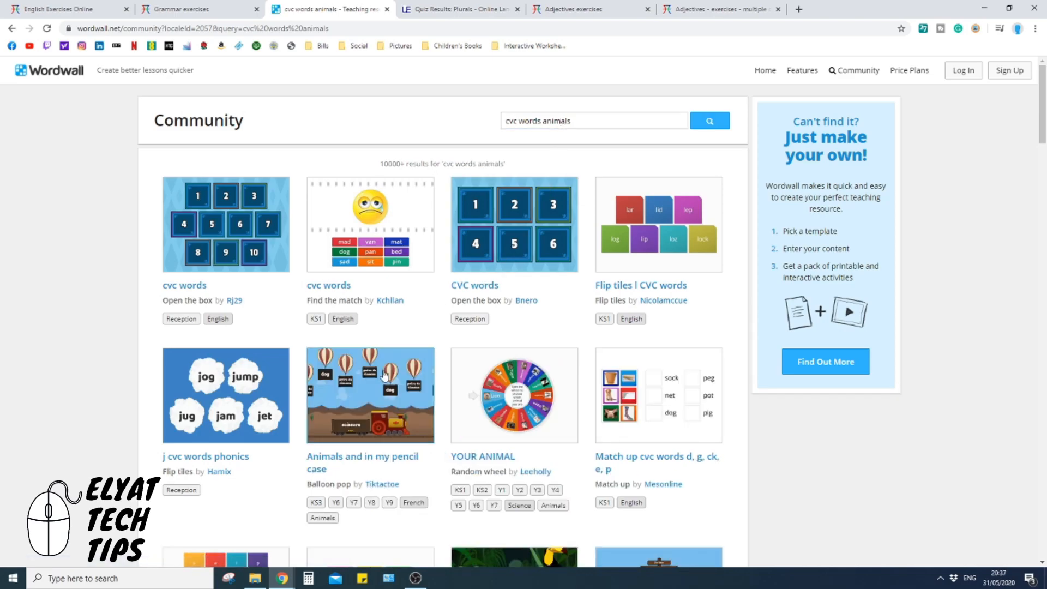
scroll(down, 3)
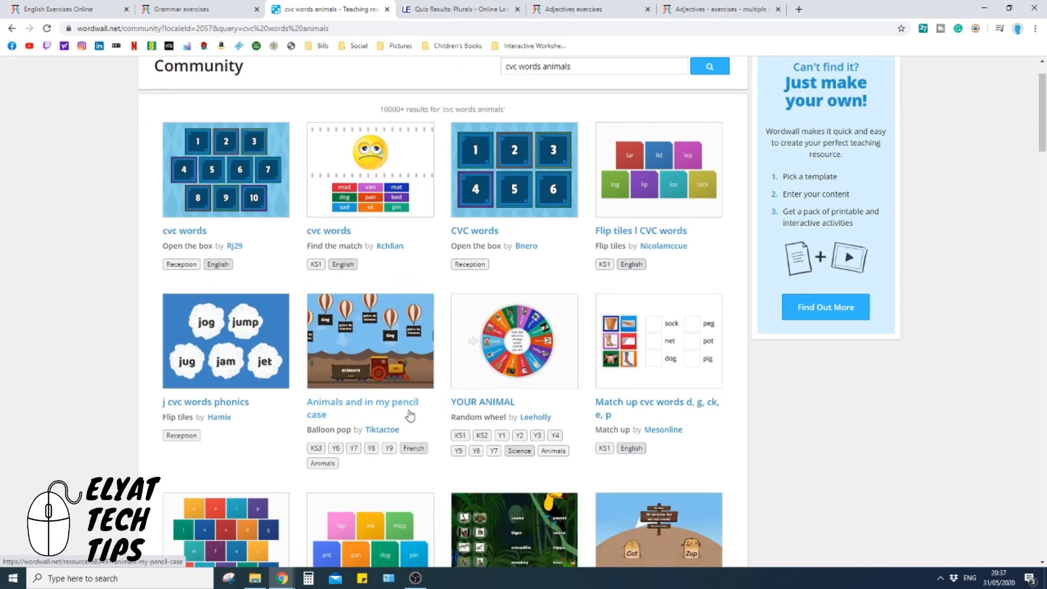
scroll(down, 3)
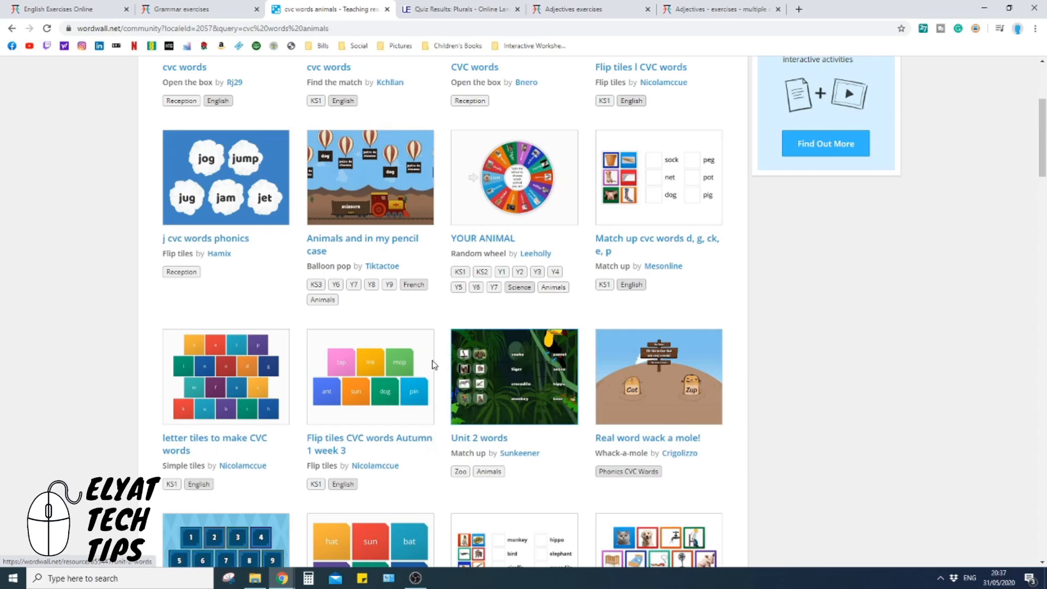
scroll(down, 3)
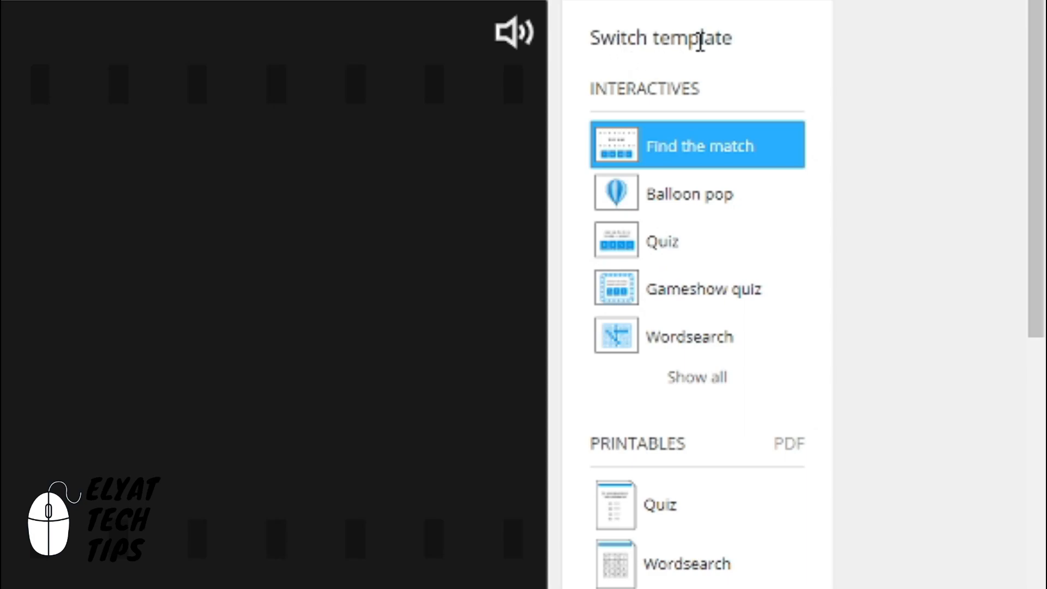
mouse_move(697, 193)
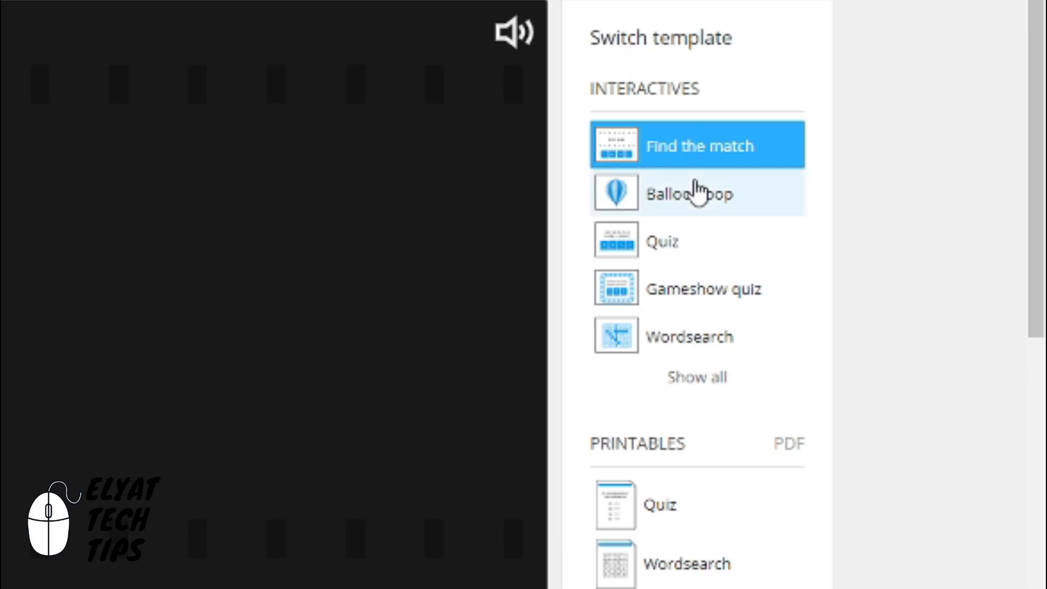
mouse_move(569, 258)
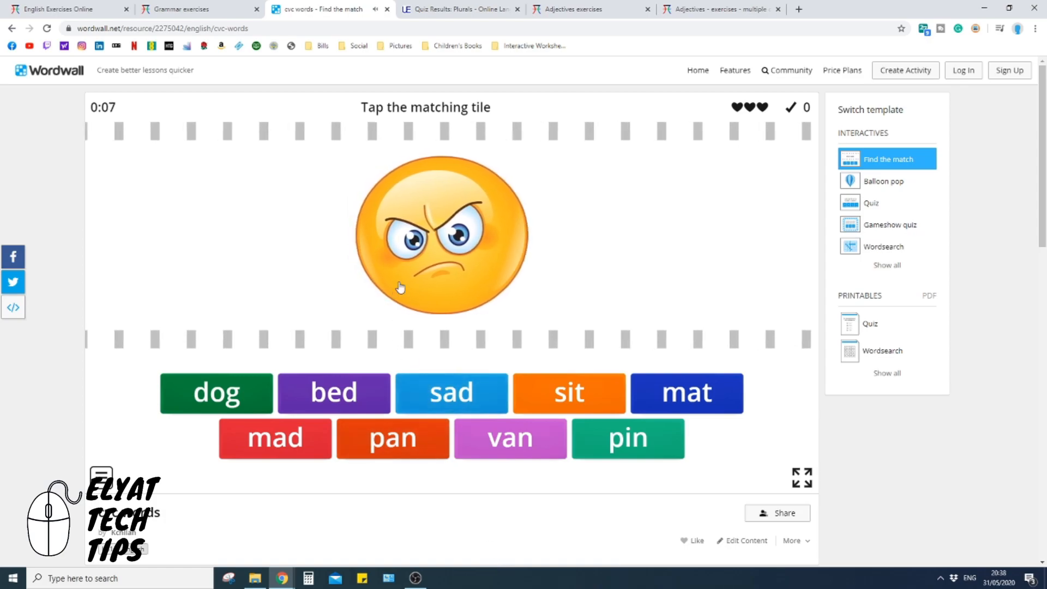
- Match the angry face to 'mad' and the rug to 'mat', scoring 2, then head for Balloon pop
click(275, 439)
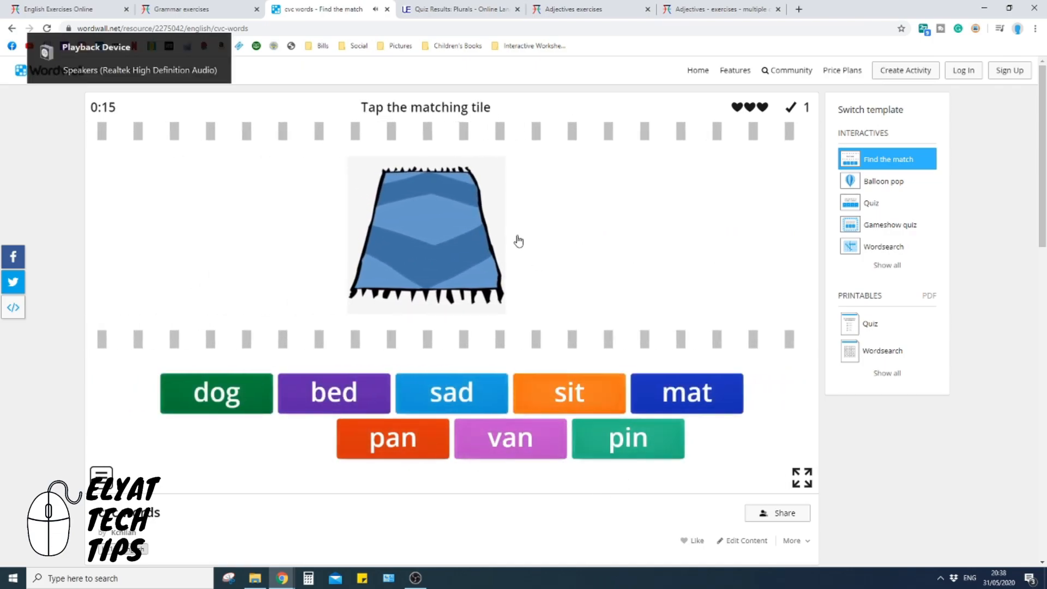
click(686, 392)
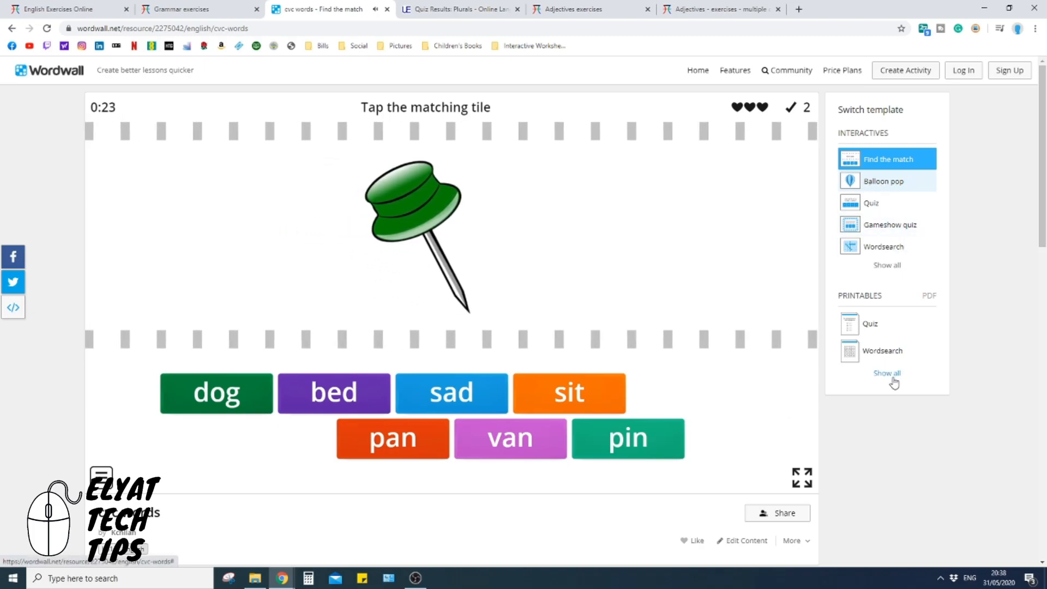
click(886, 181)
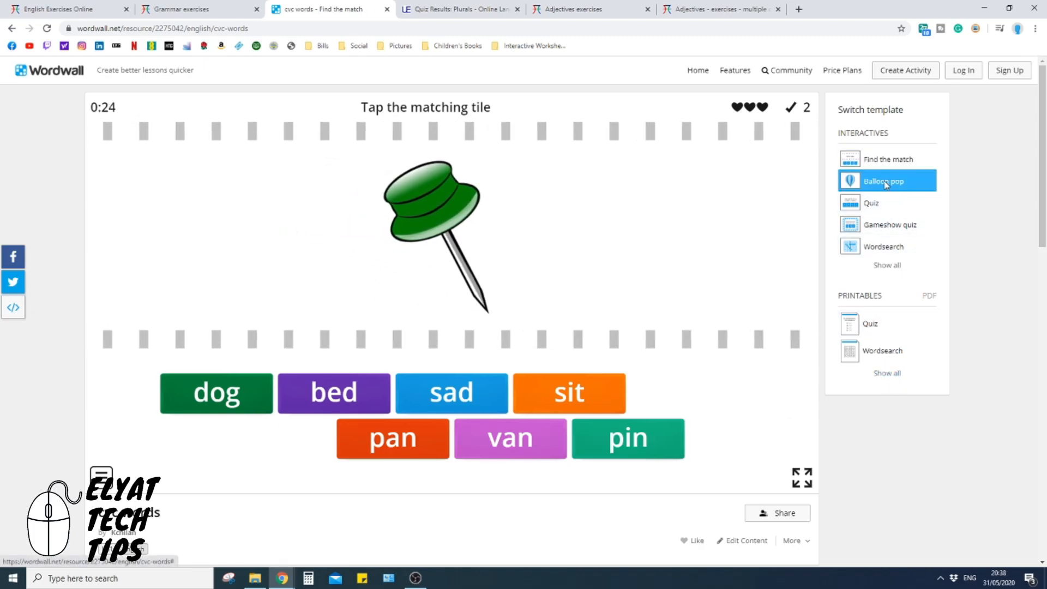
- Switch to the Balloon pop template, start Level 1 and pop a balloon to drop its word
click(882, 180)
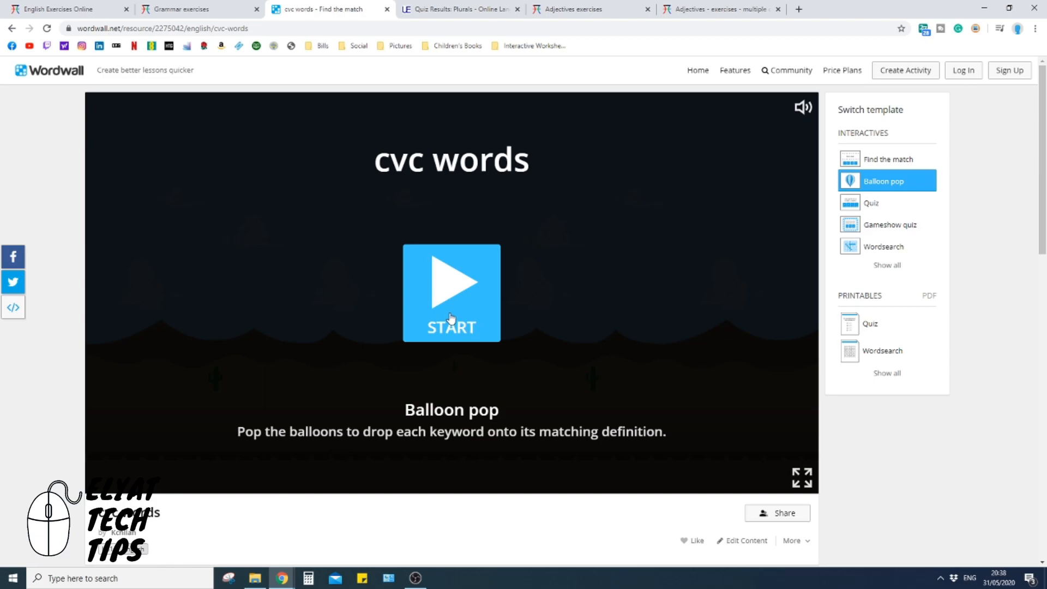
click(451, 293)
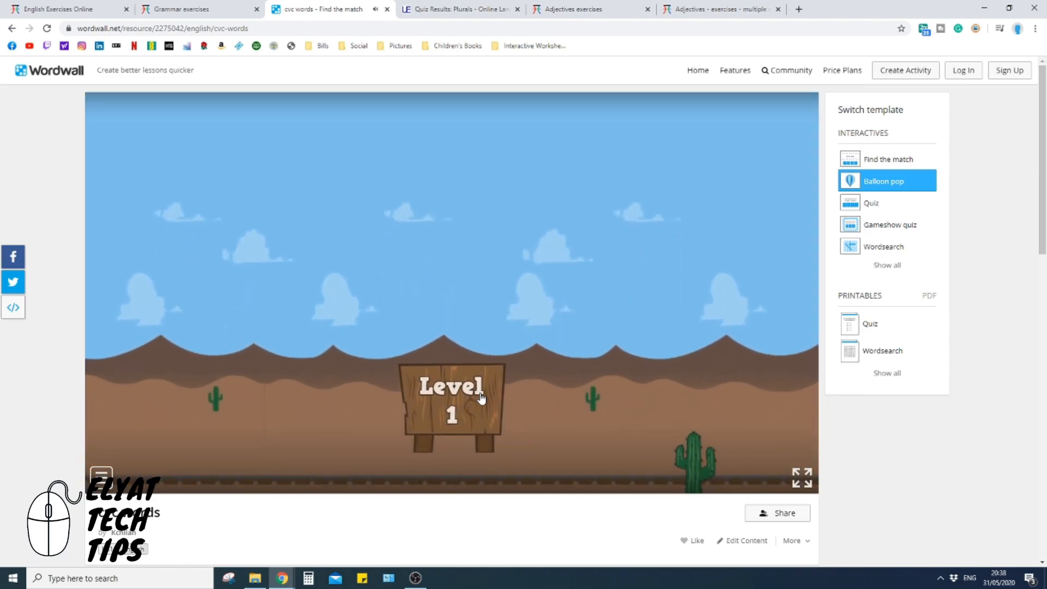
click(450, 407)
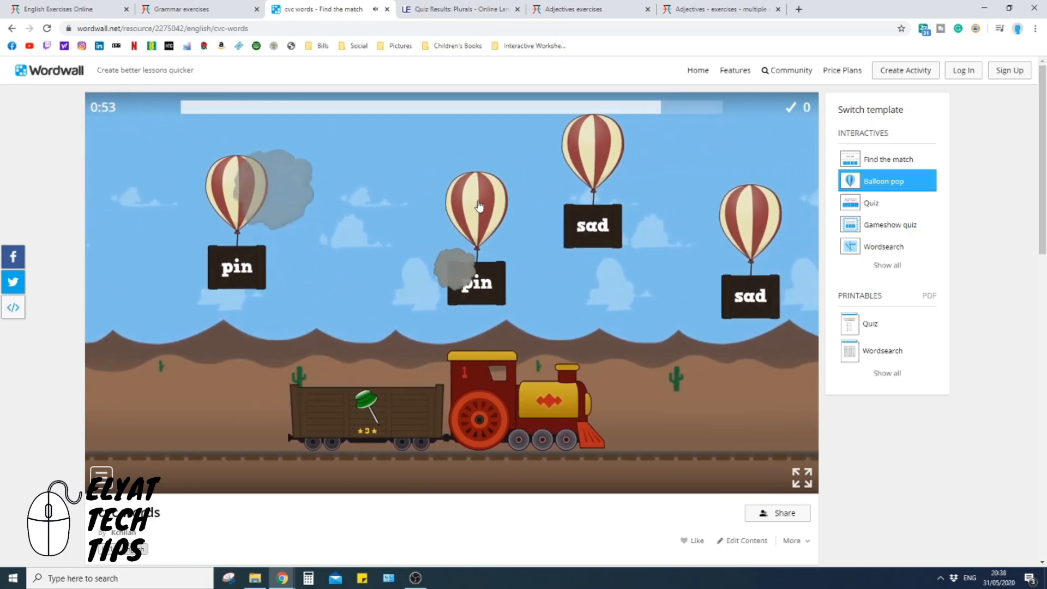
click(477, 207)
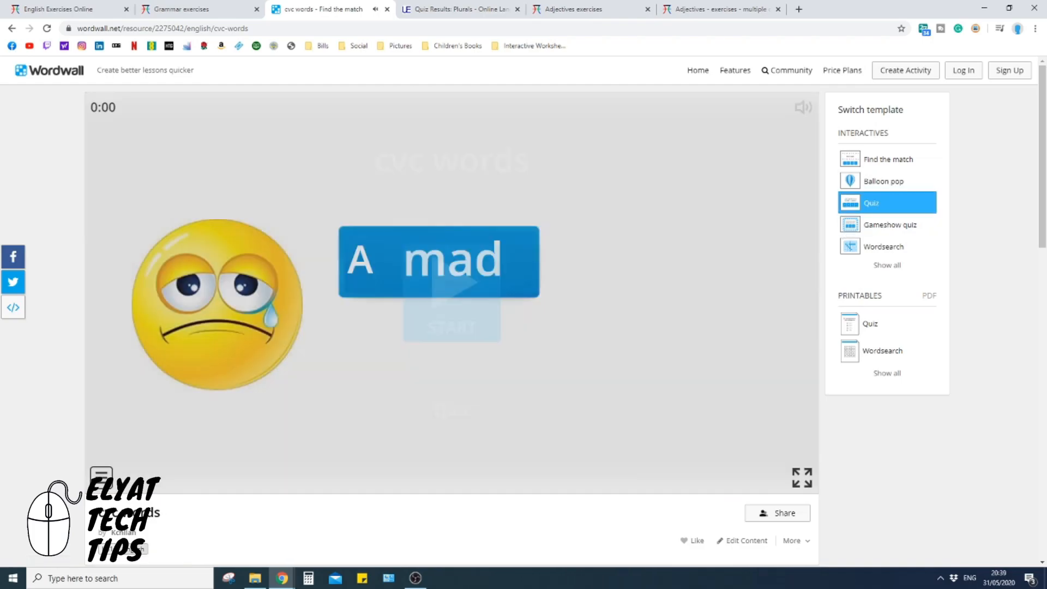
- Start the Quiz template and answer D 'sad' for the crying face, then choose Gameshow quiz
click(450, 311)
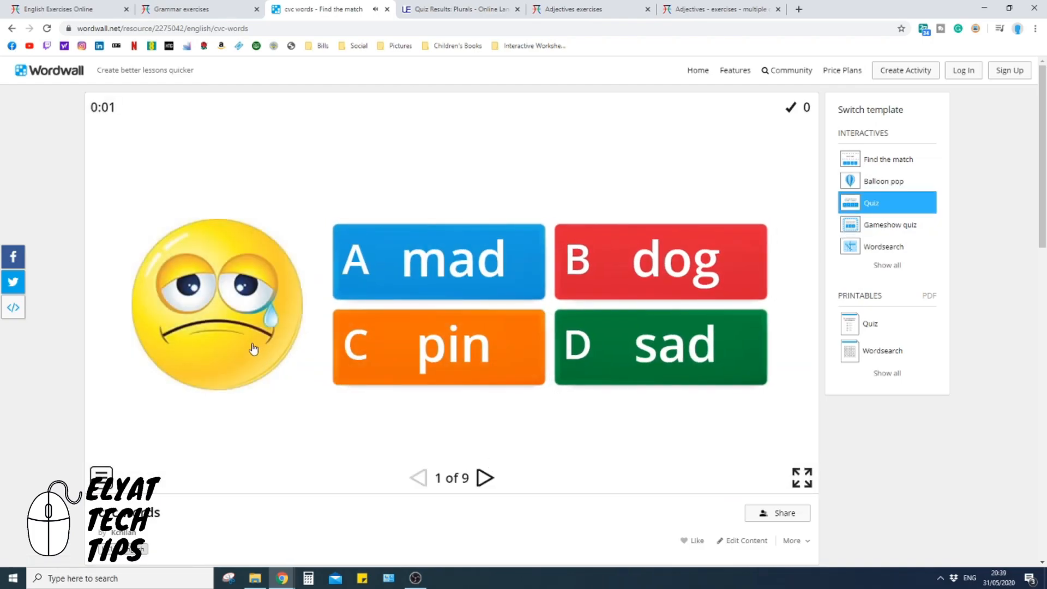
click(659, 346)
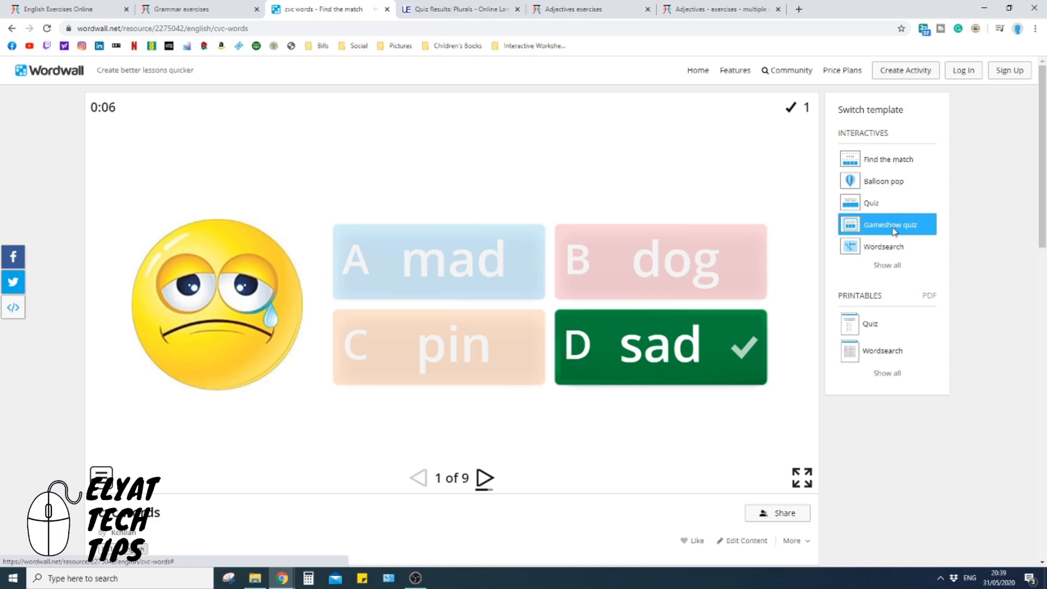
click(890, 225)
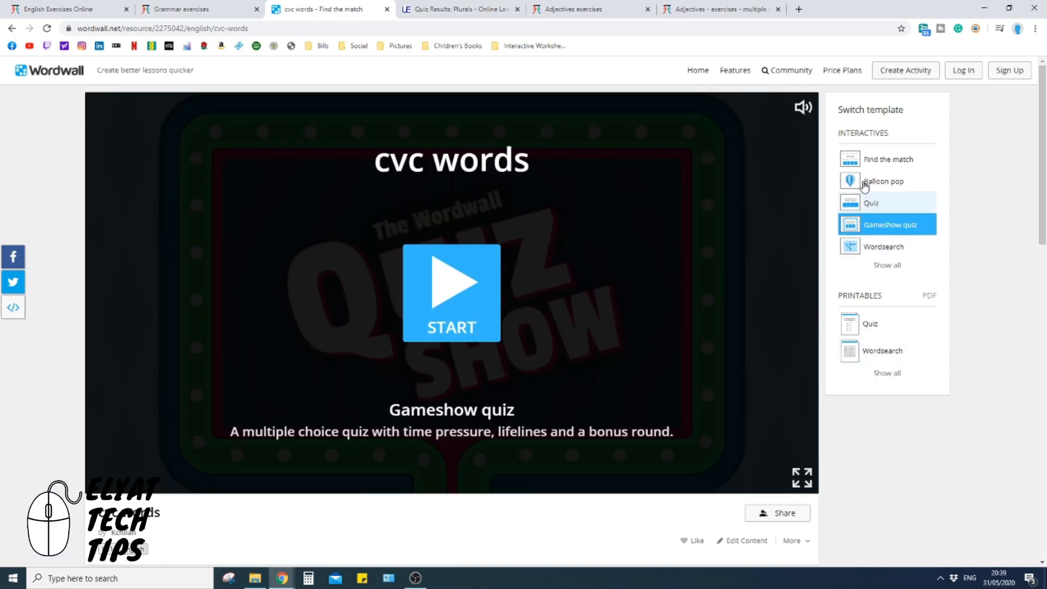
mouse_move(931, 244)
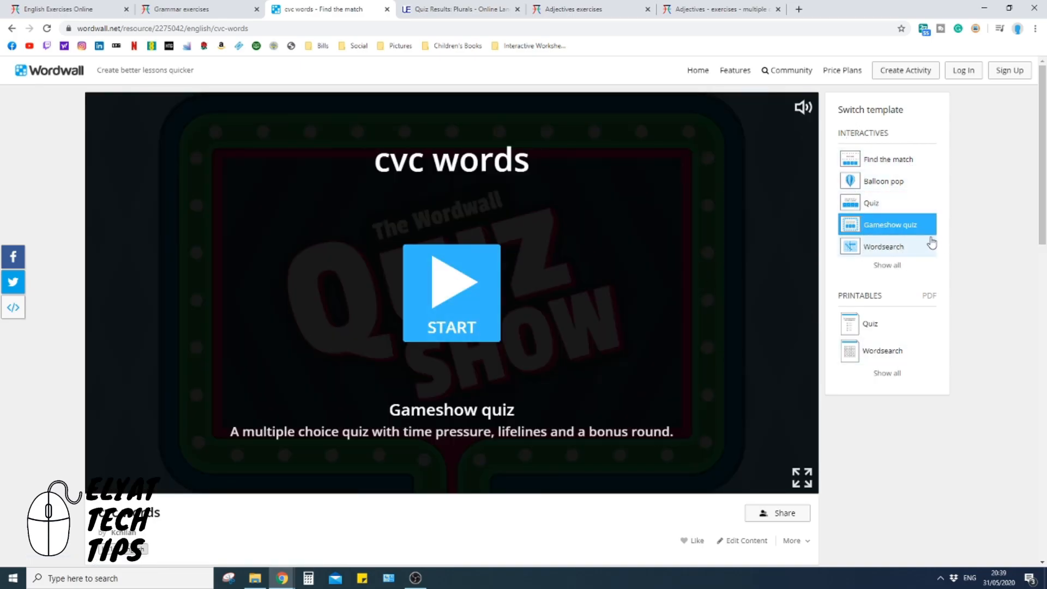
mouse_move(873, 247)
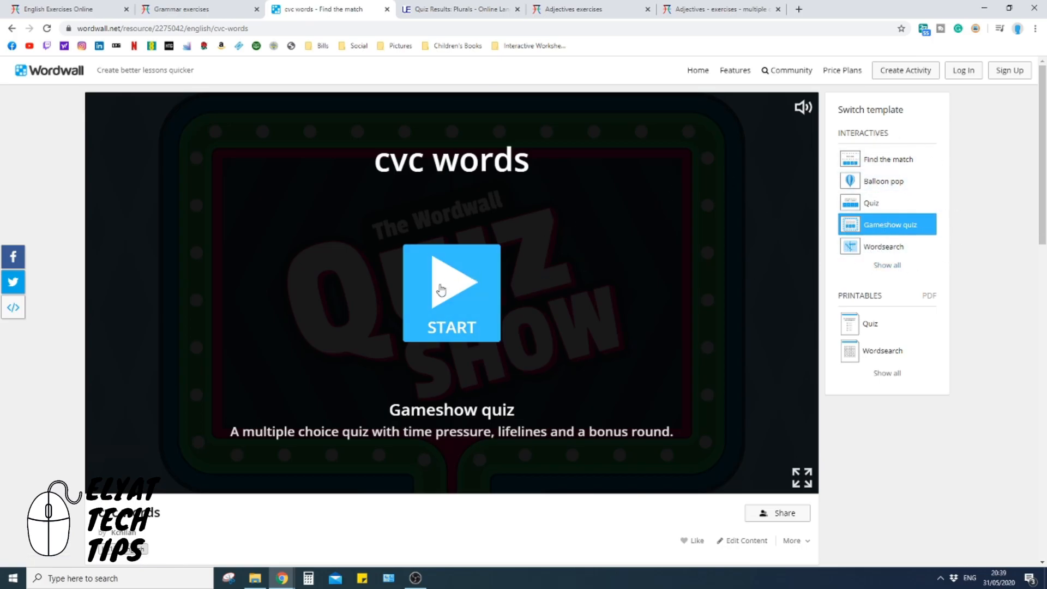
- Start the Gameshow quiz, skip the intro, answer 'sad' correctly, then choose Wordsearch
click(452, 280)
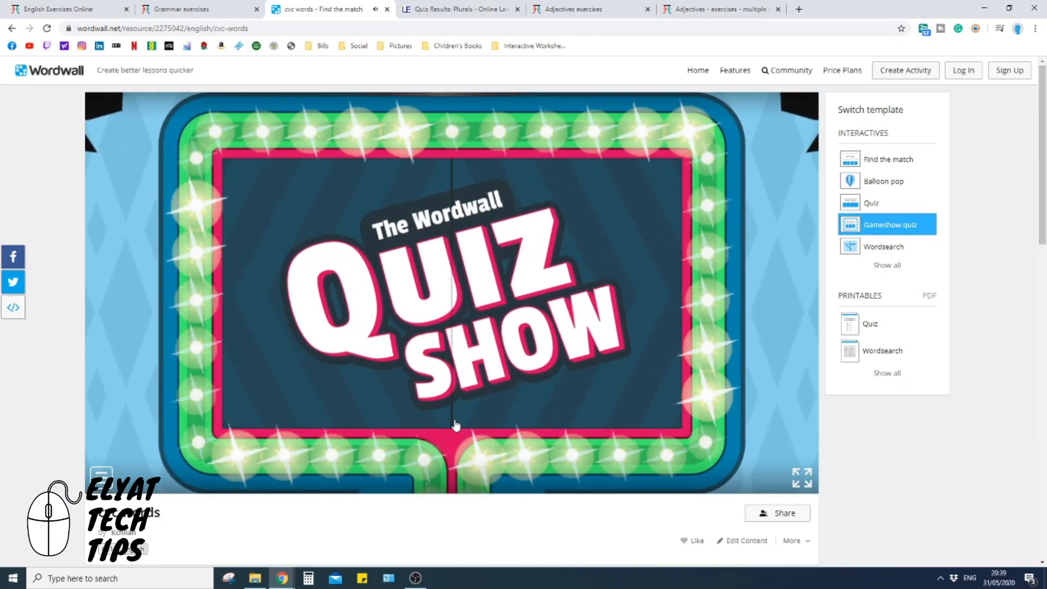
click(451, 293)
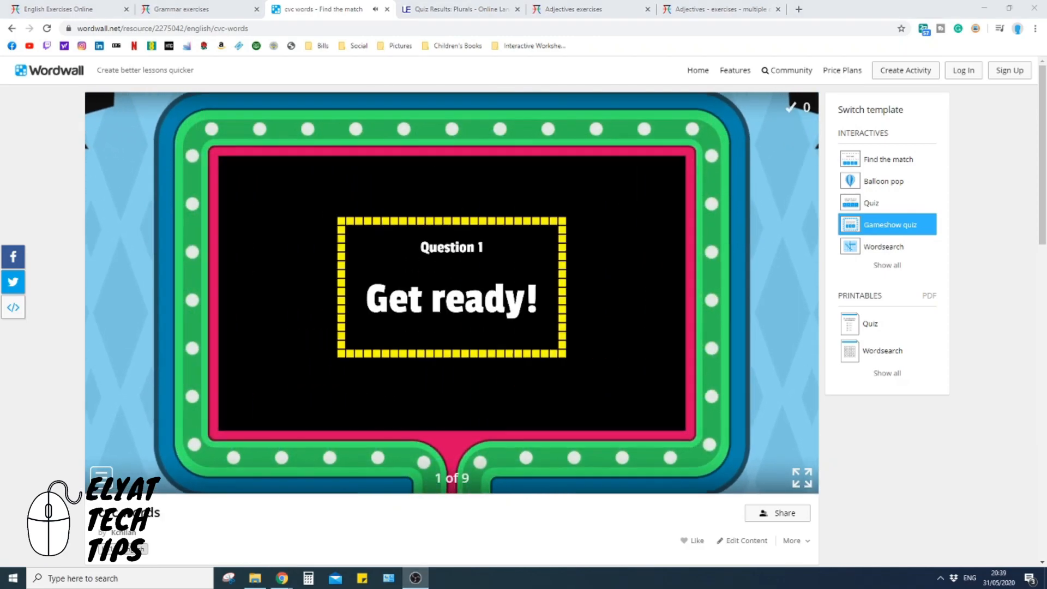
click(440, 384)
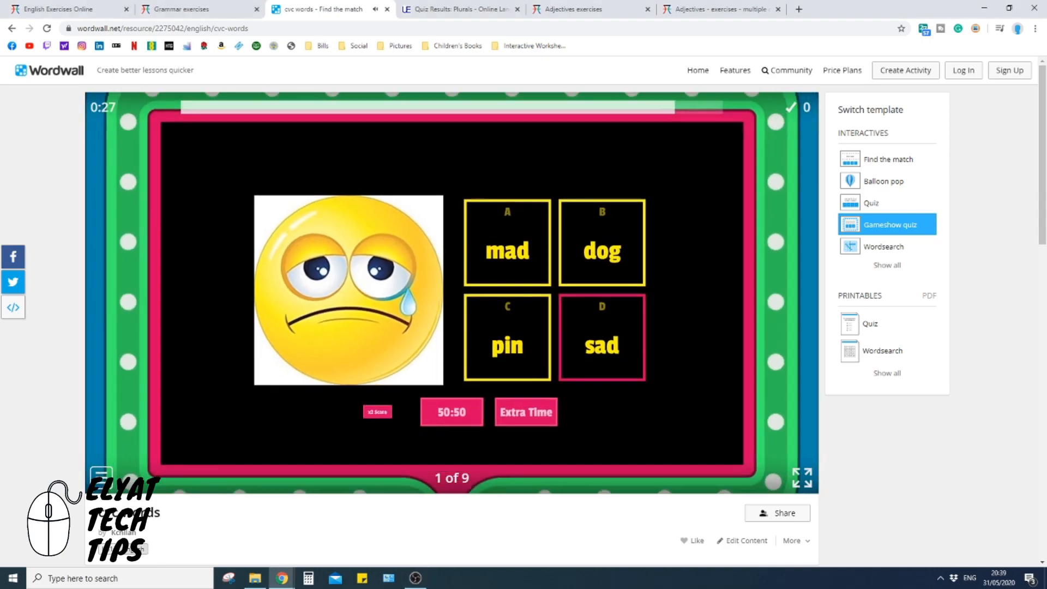
click(600, 337)
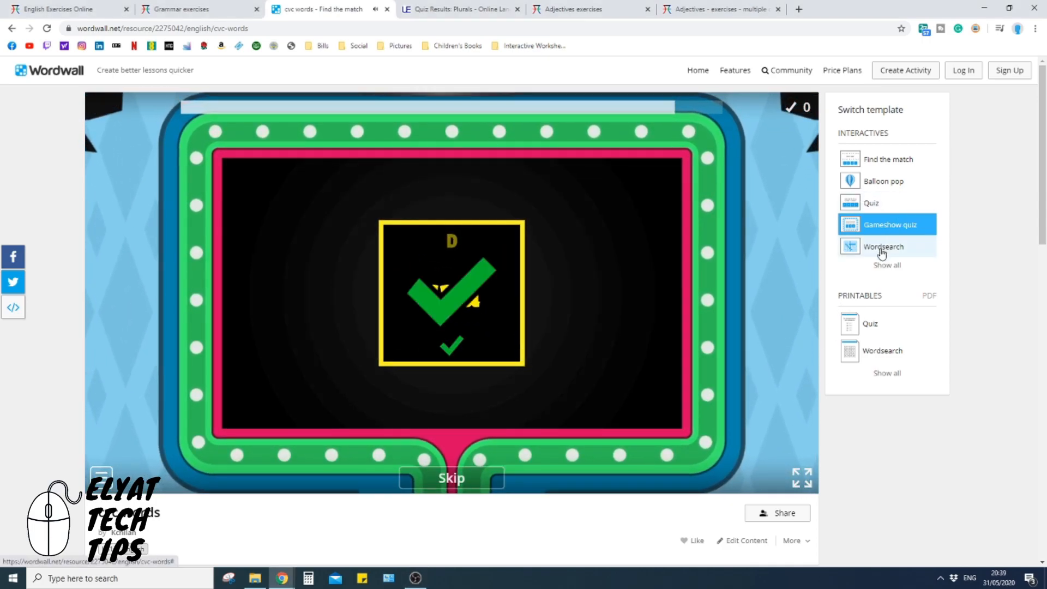
click(882, 247)
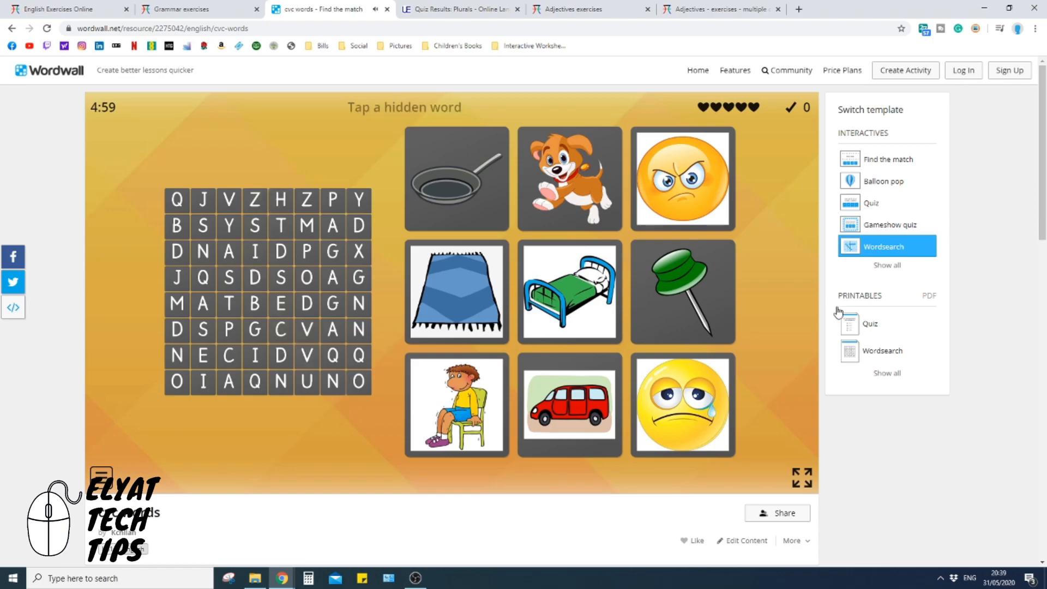
mouse_move(886, 373)
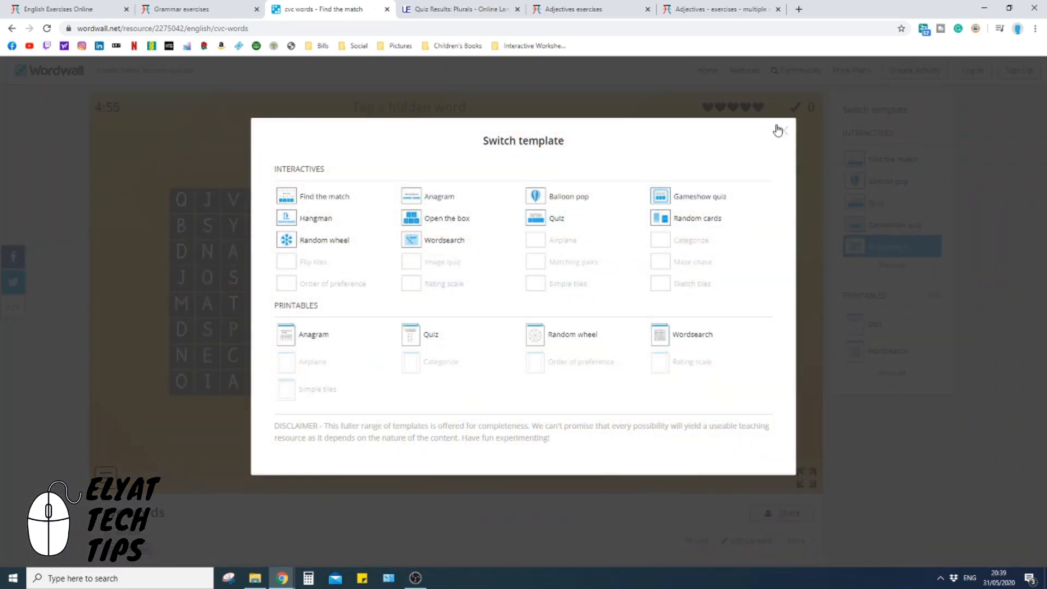
- Show the full Switch template list for the Wordsearch activity, then close it
click(780, 130)
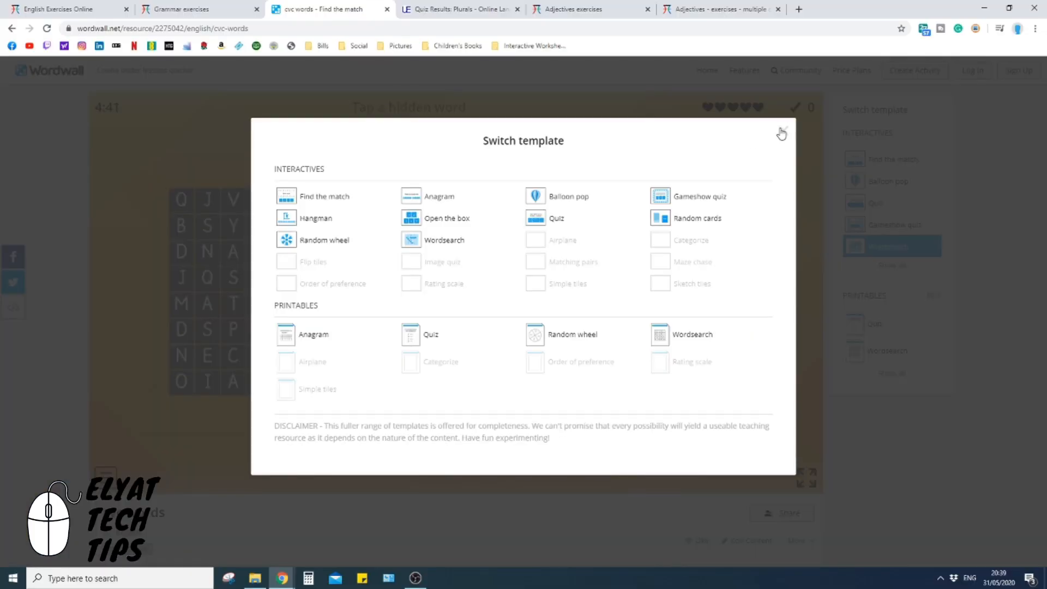
click(780, 133)
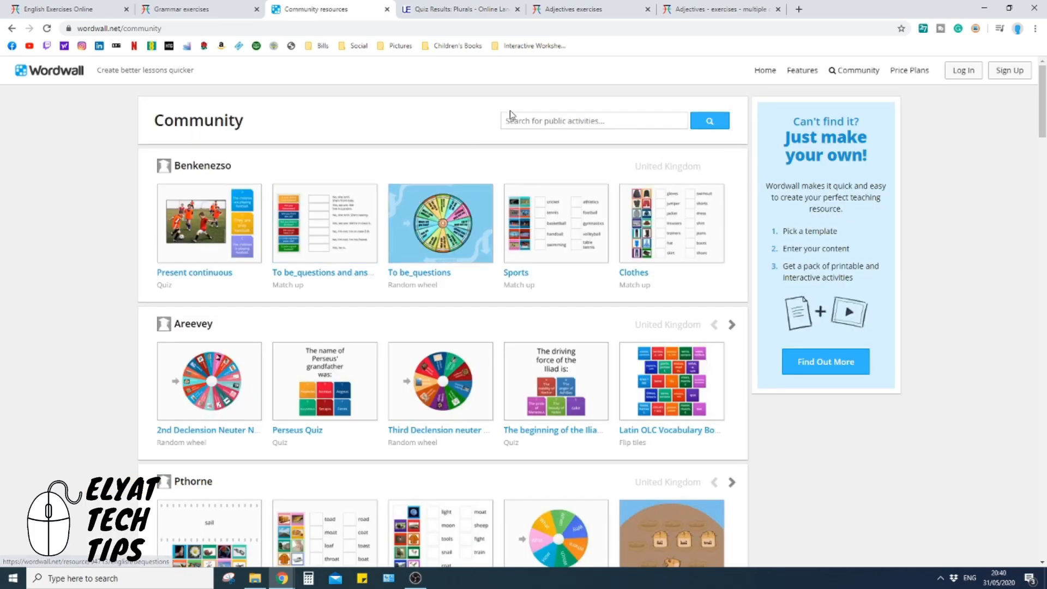
- Search the Community for 'French' via the 'fr' suggestion, listing thousands of activities
text(fr)
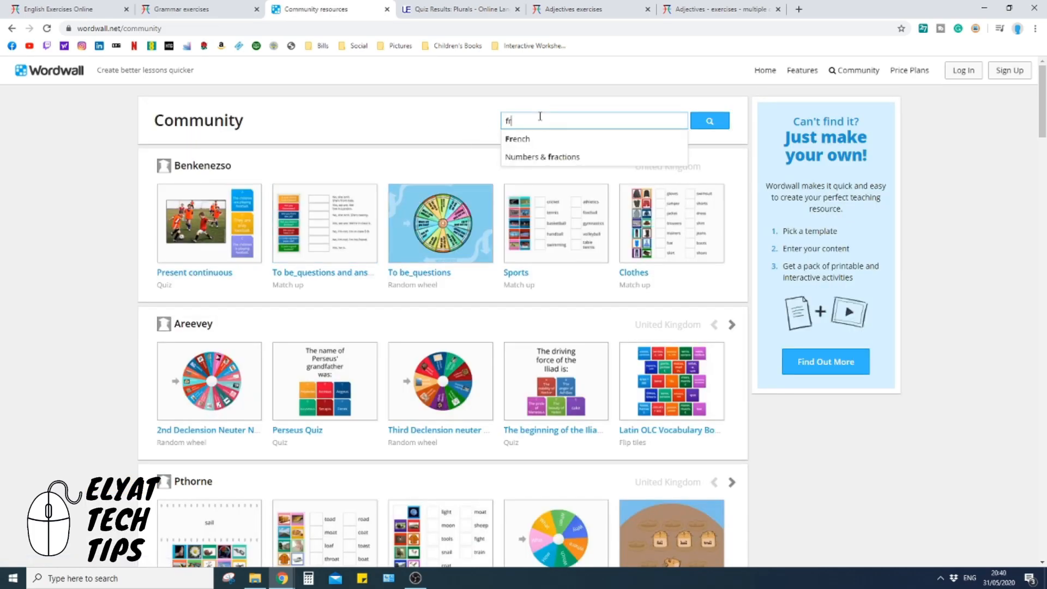
click(517, 139)
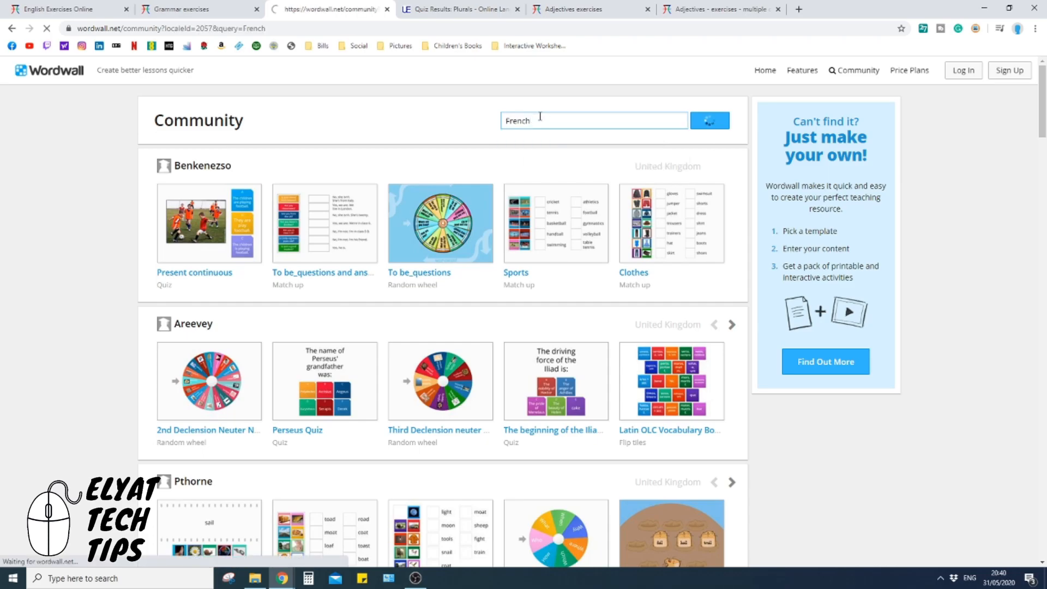
click(709, 121)
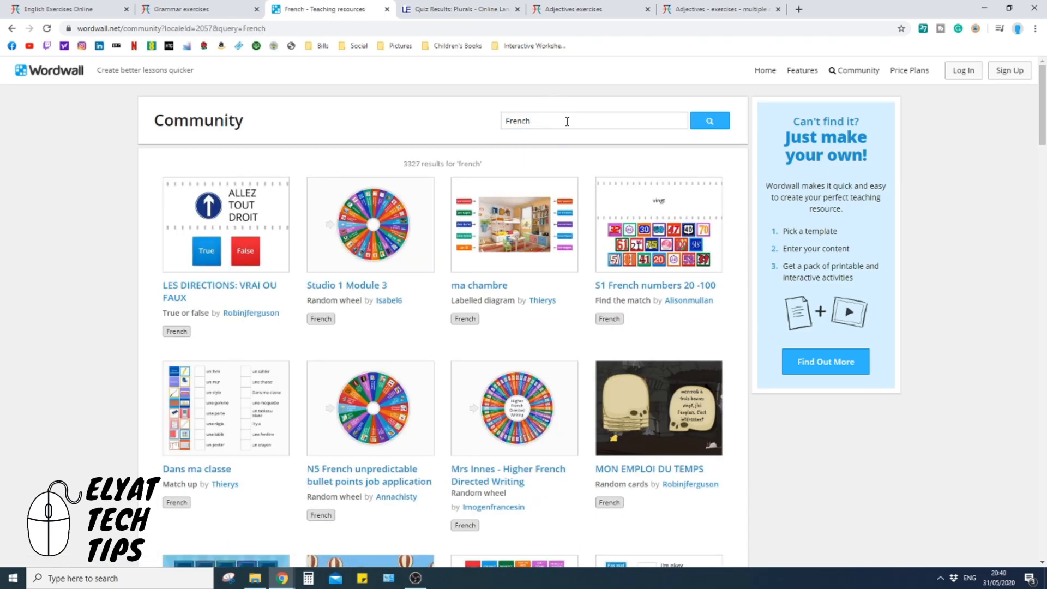